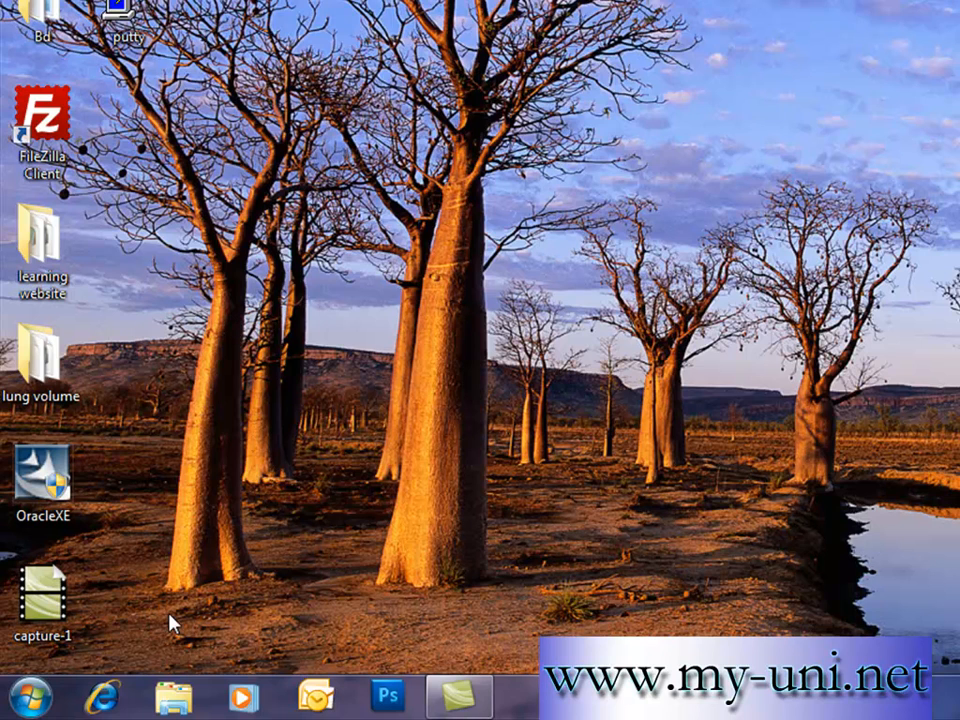
mouse_move(22, 695)
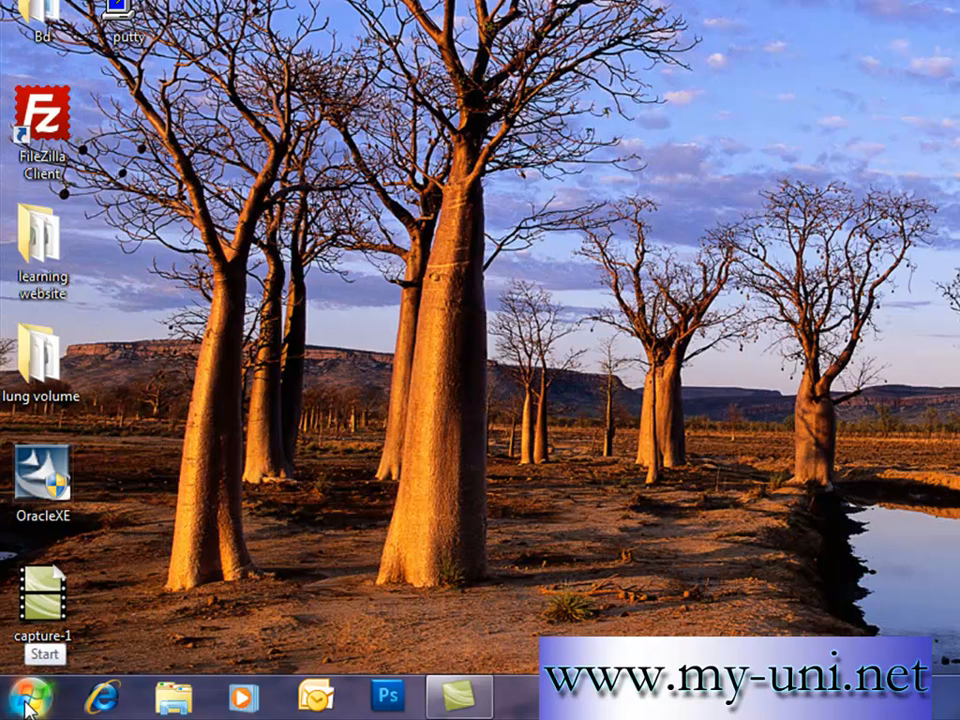
Open the Windows 7 Start menu
click(28, 694)
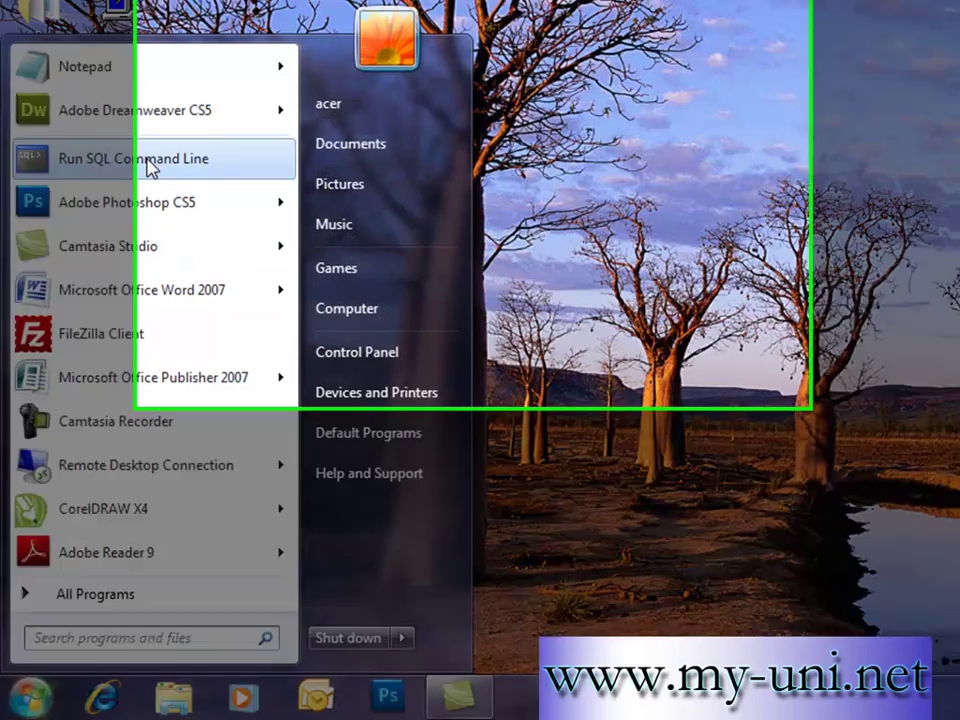
Launch Run SQL Command Line to start SQL*Plus
click(133, 158)
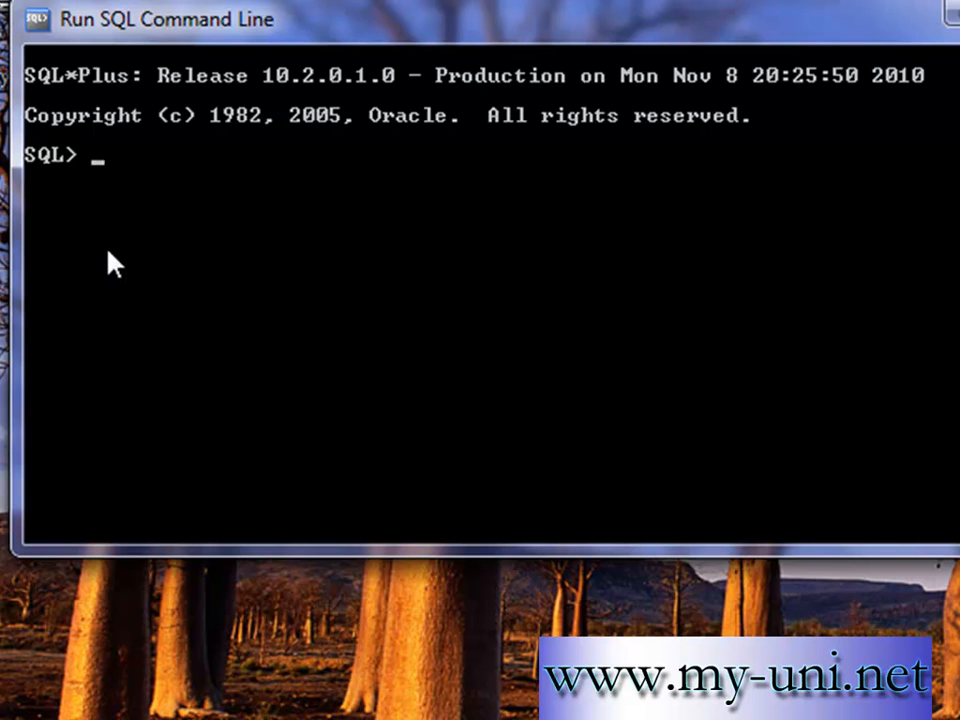
Connect as user kierra and run select * from cat to list tables
text(connect kierra)
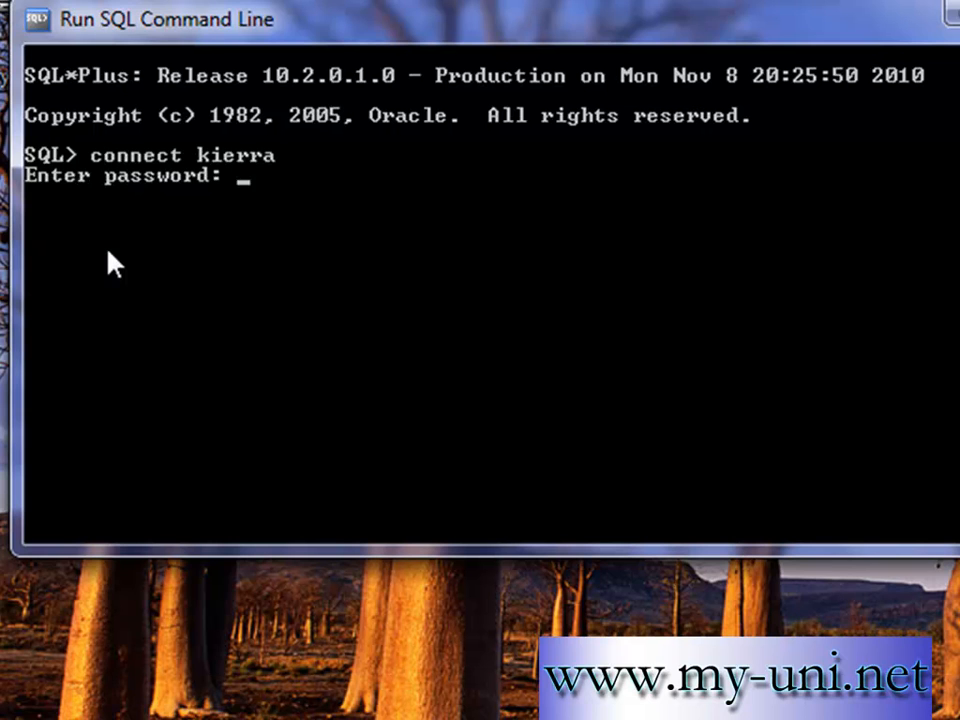
key(Return)
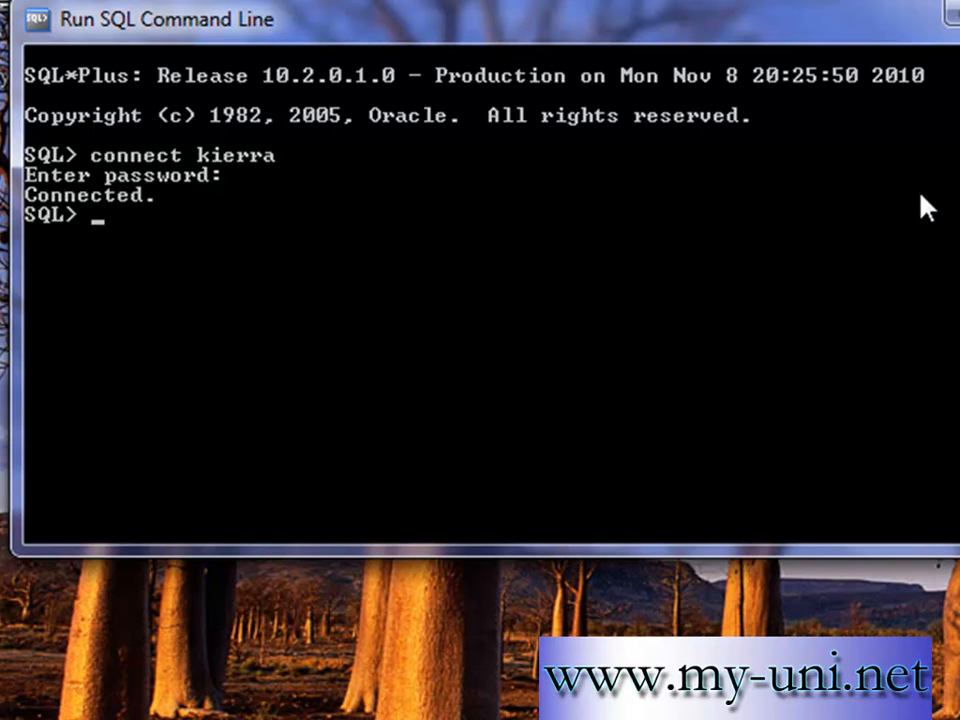
text(select *)
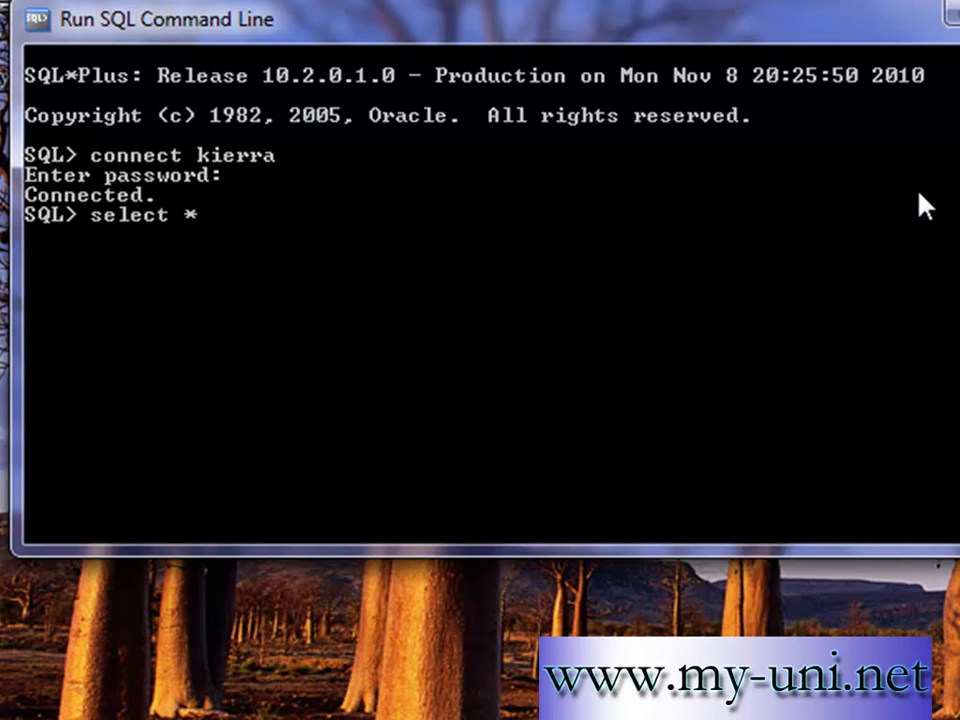
text(from)
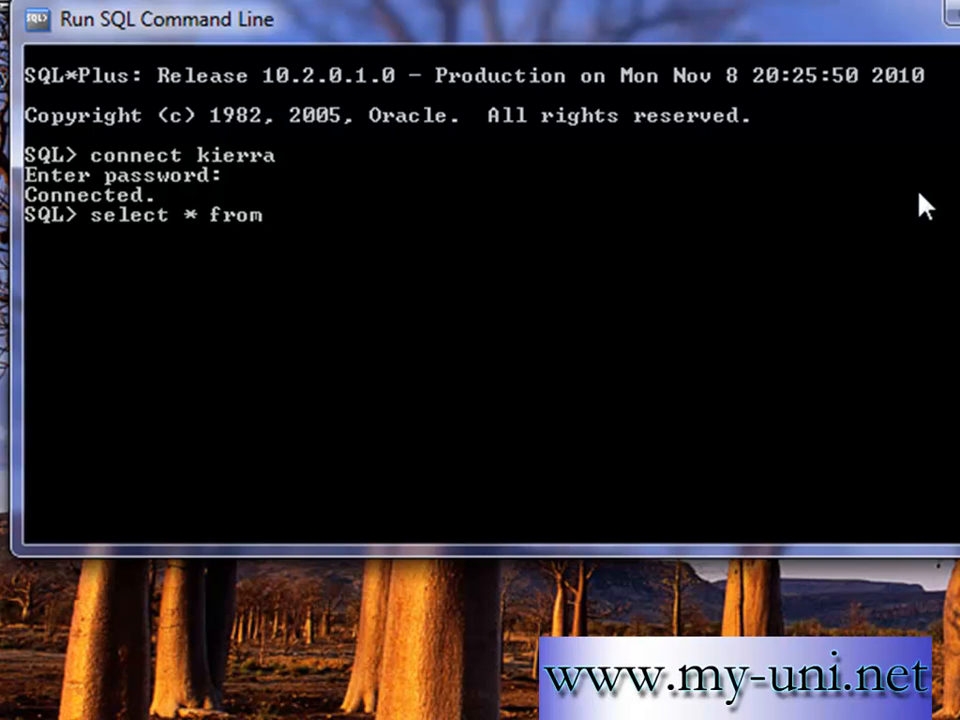
text(cat;)
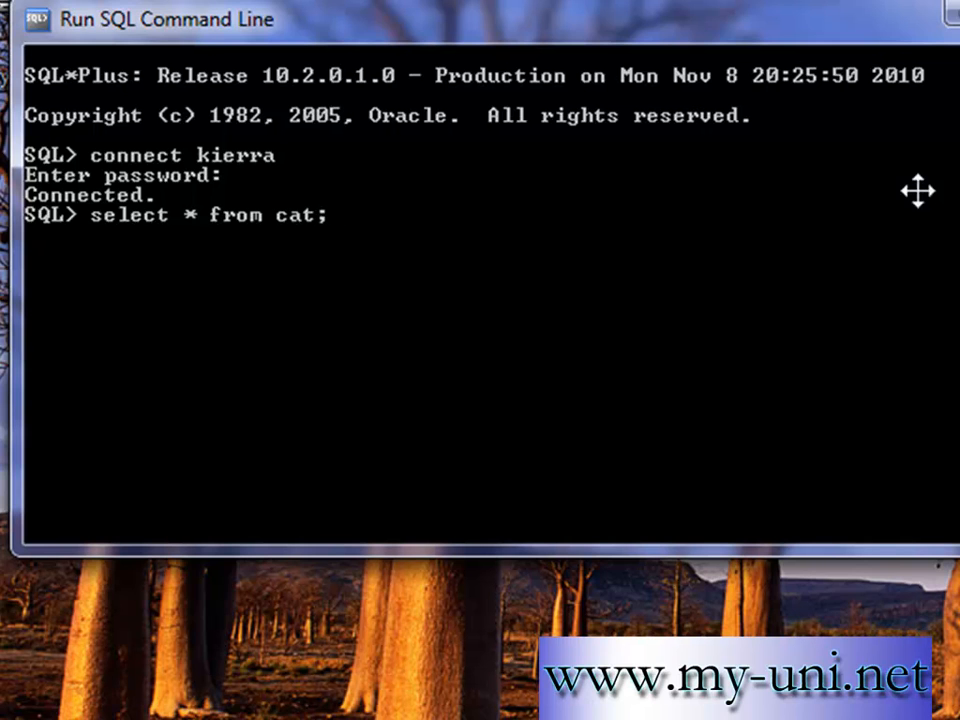
mouse_move(288, 245)
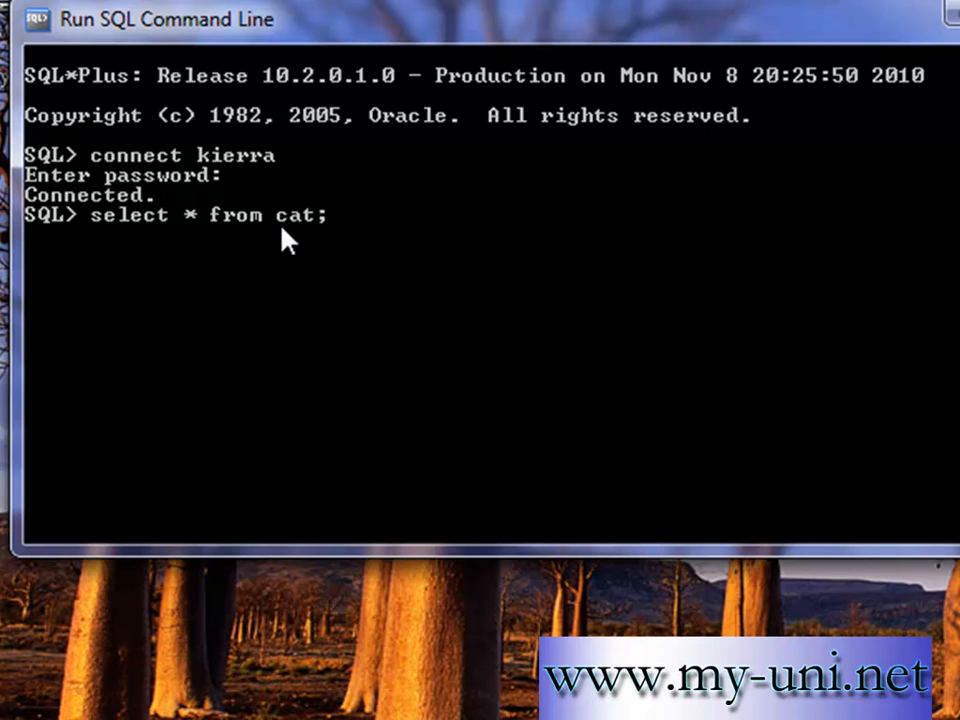
mouse_move(460, 228)
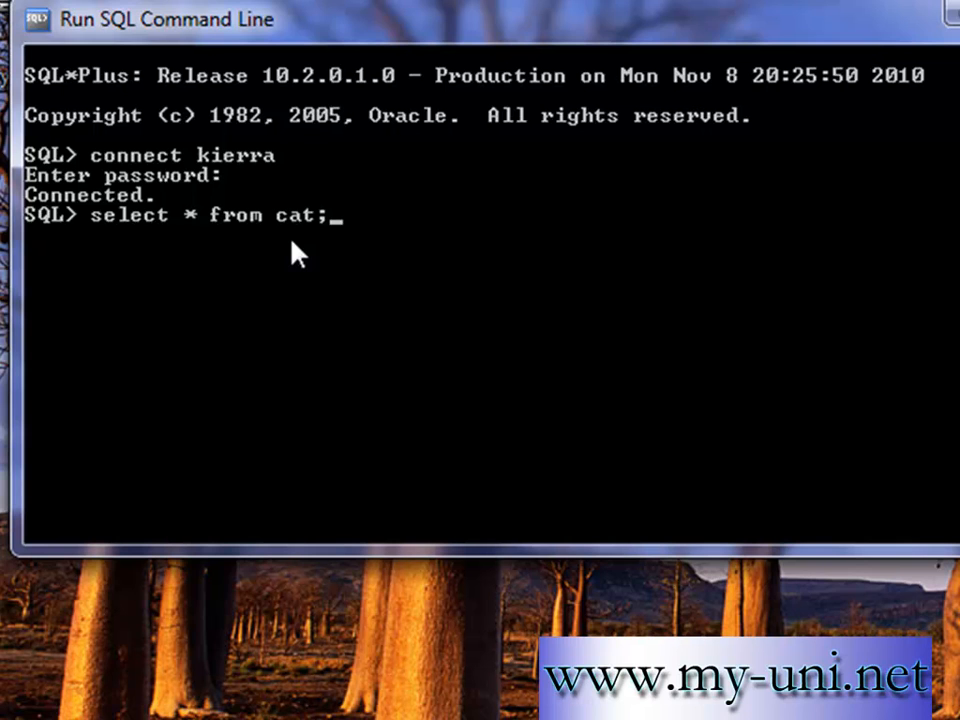
mouse_move(320, 245)
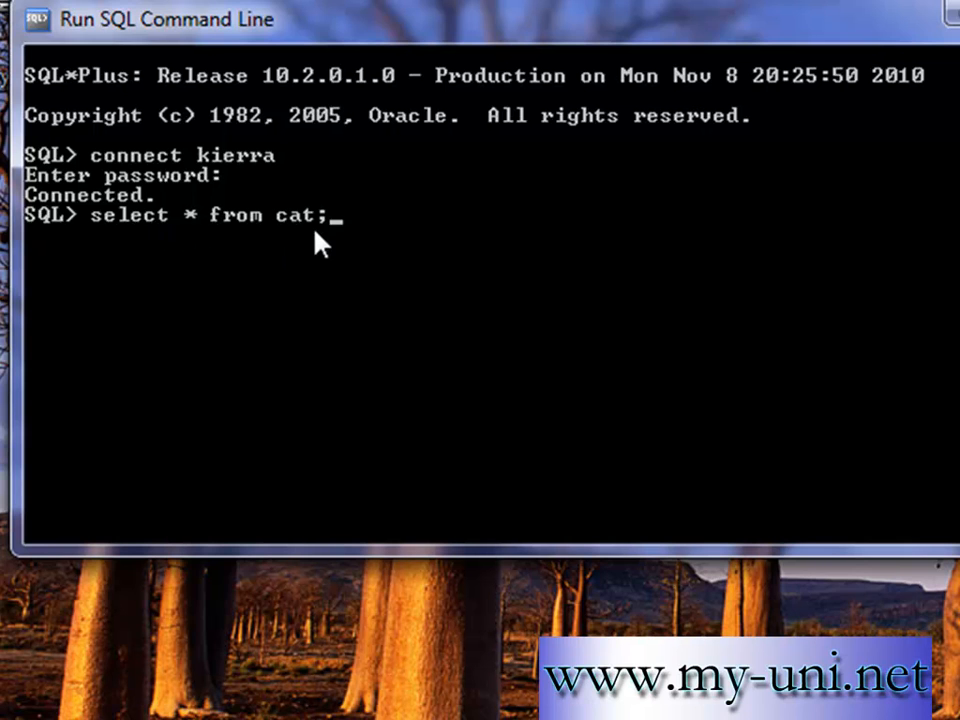
mouse_move(555, 238)
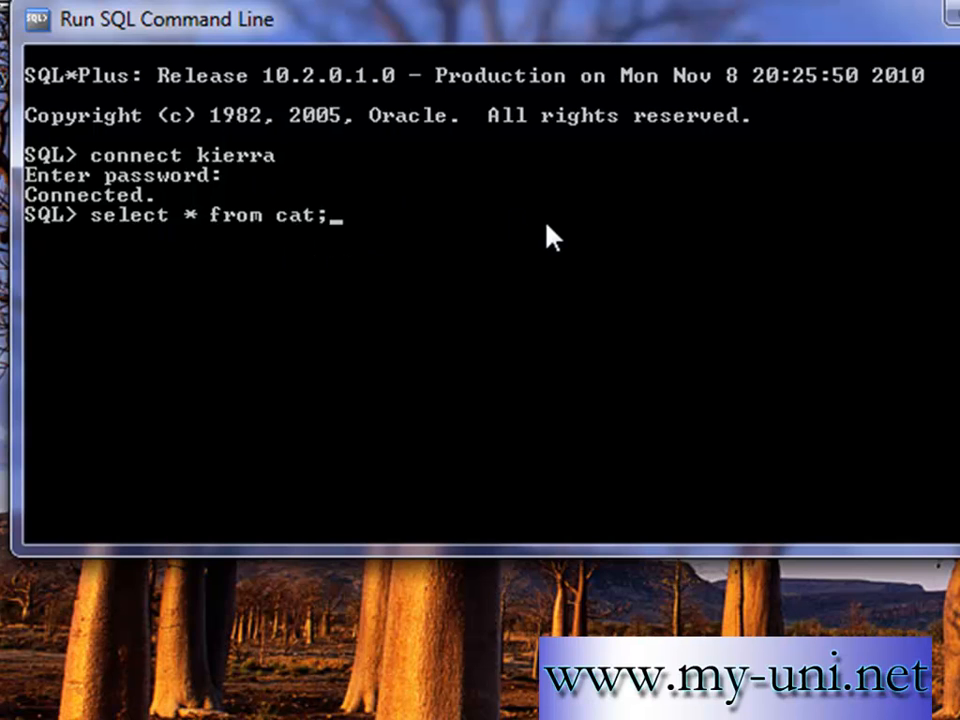
key(Return)
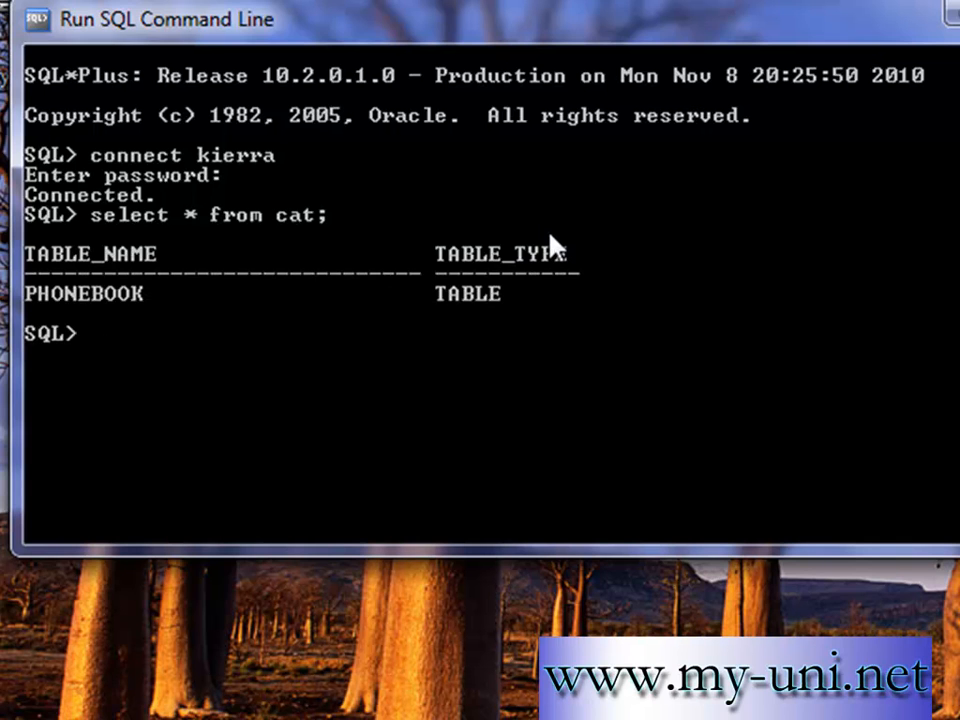
Run select * from phonebook, returning the Angilina and Kierra rows
text(sel)
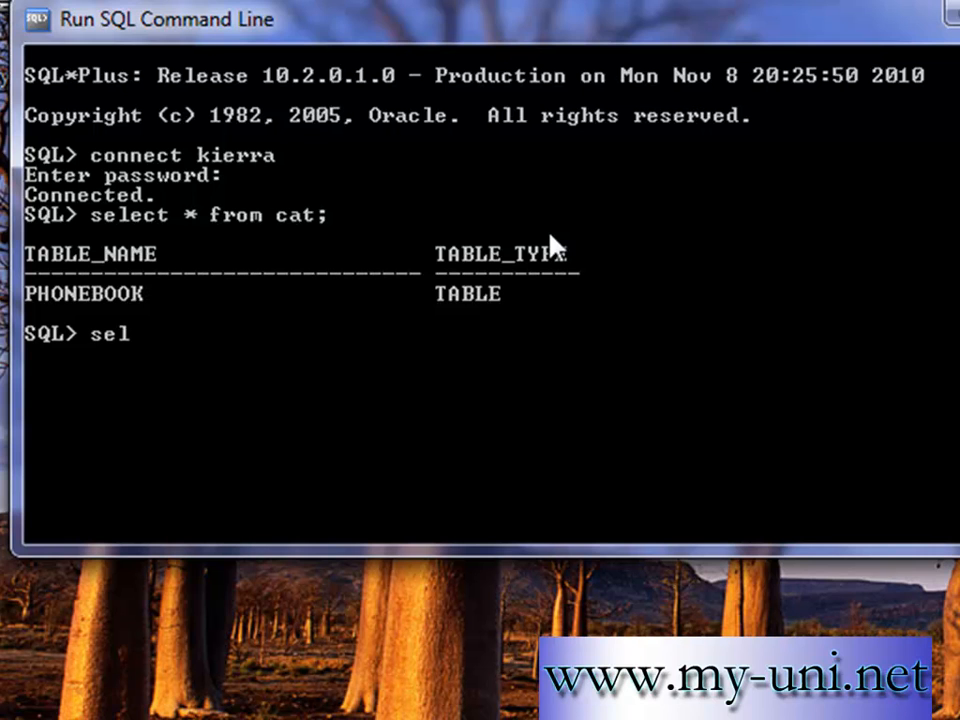
text(ect *)
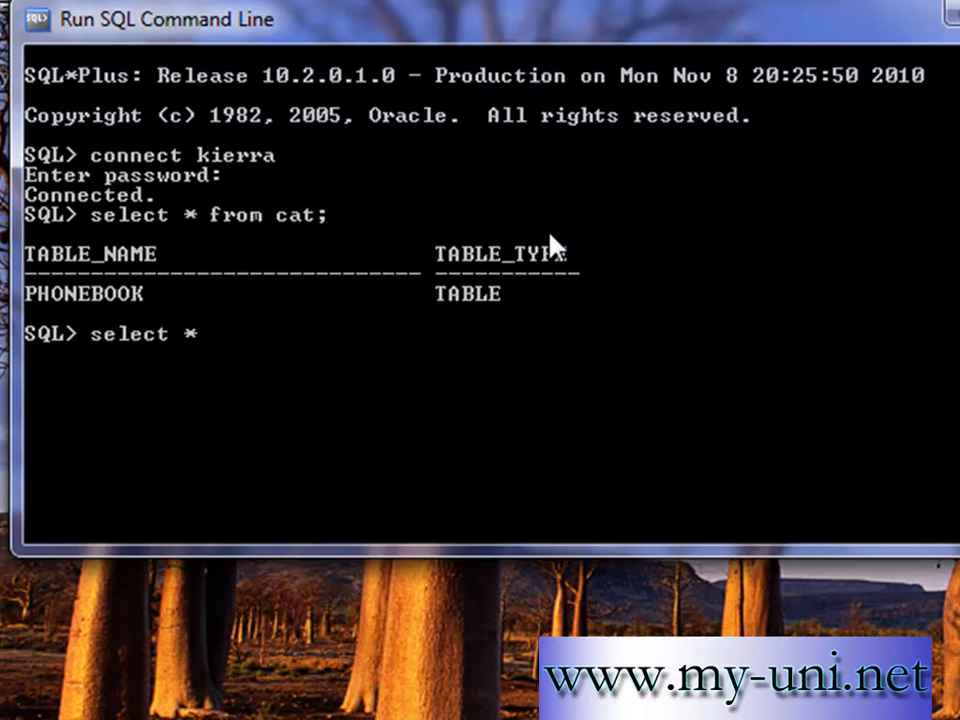
text(from)
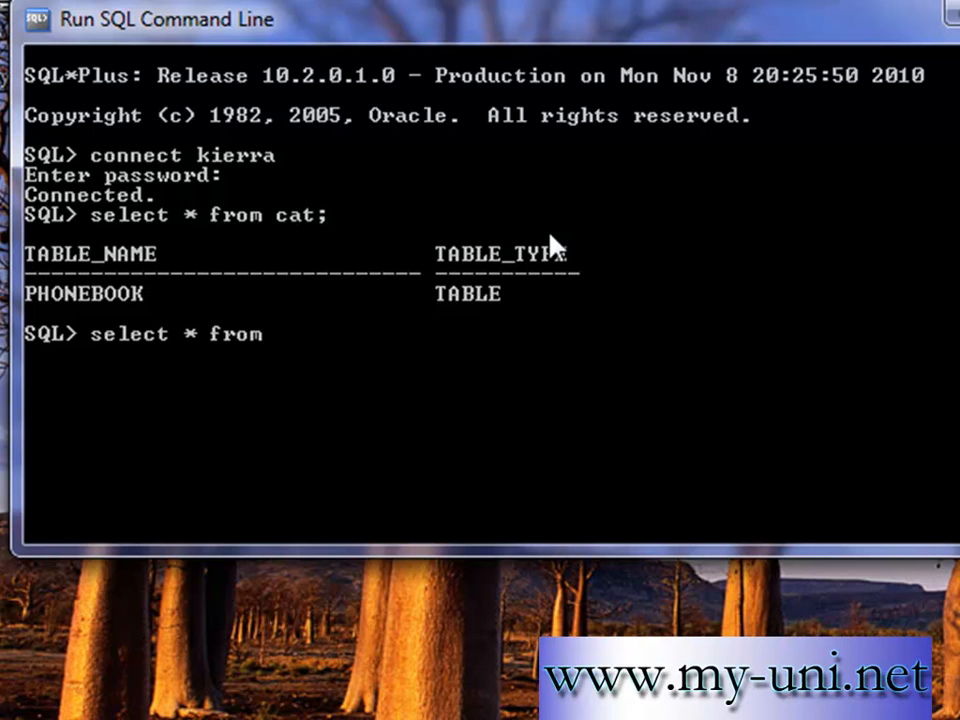
text(phonebook)
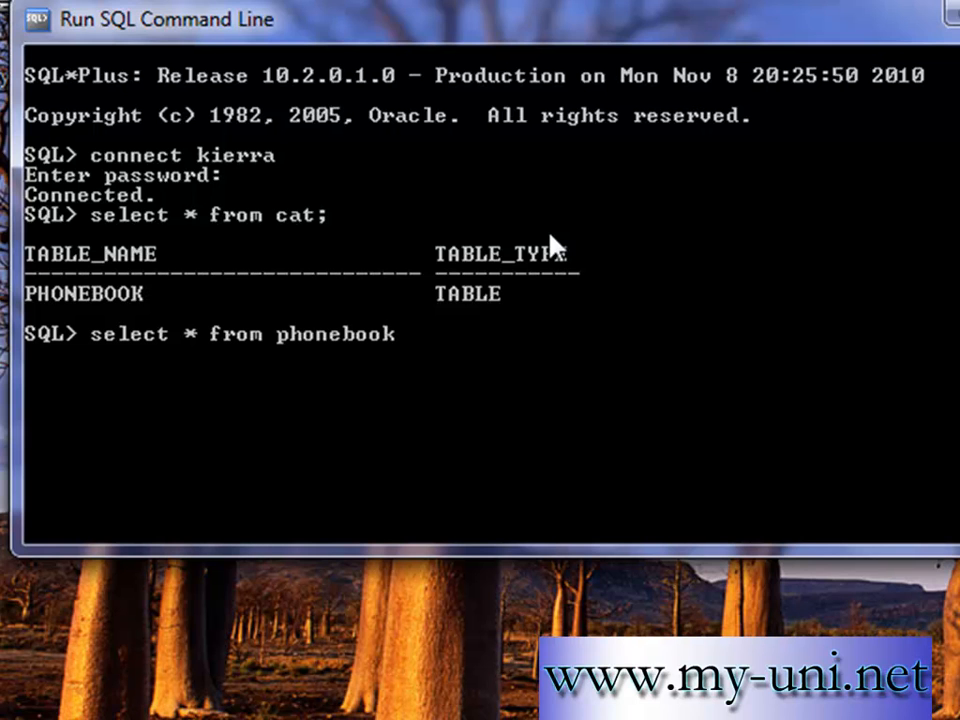
text(;)
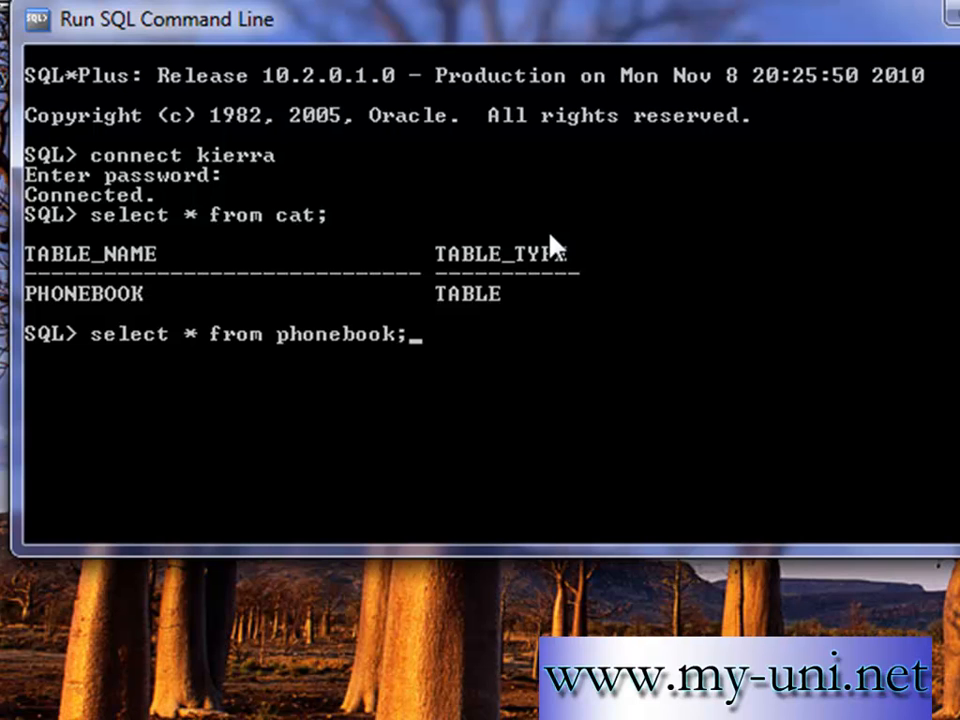
mouse_move(215, 370)
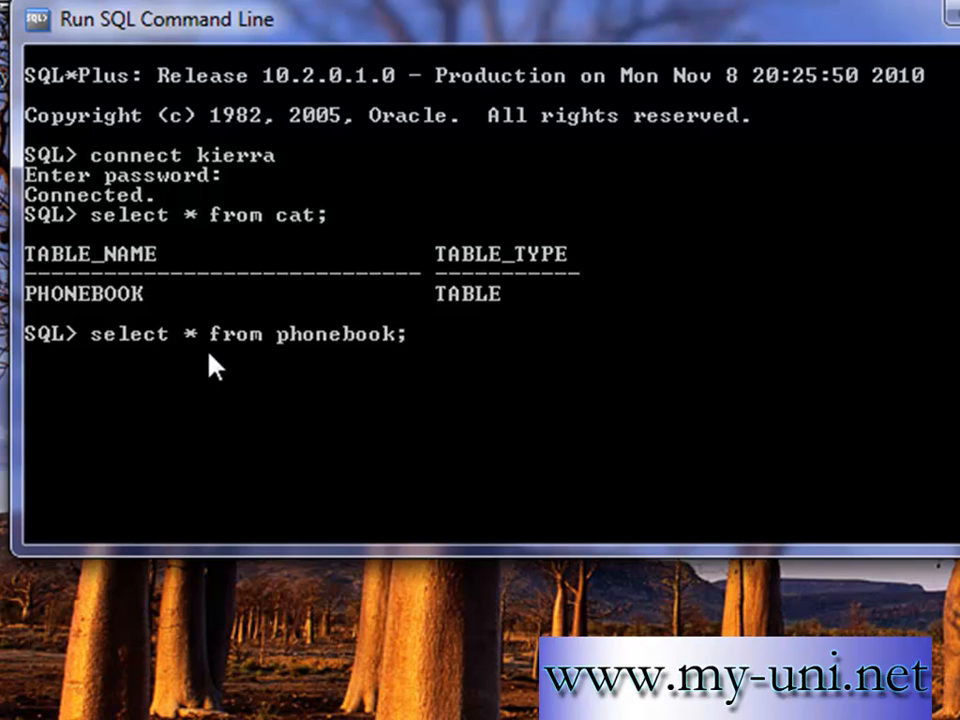
key(Return)
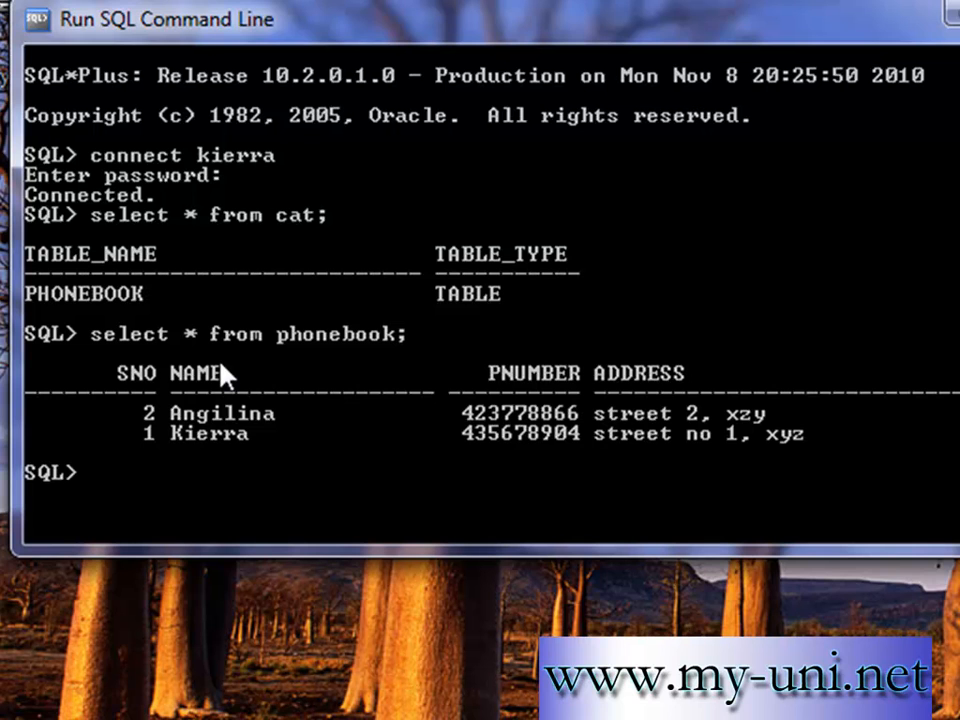
Query PHONEBOOK for the name column only
text(sel)
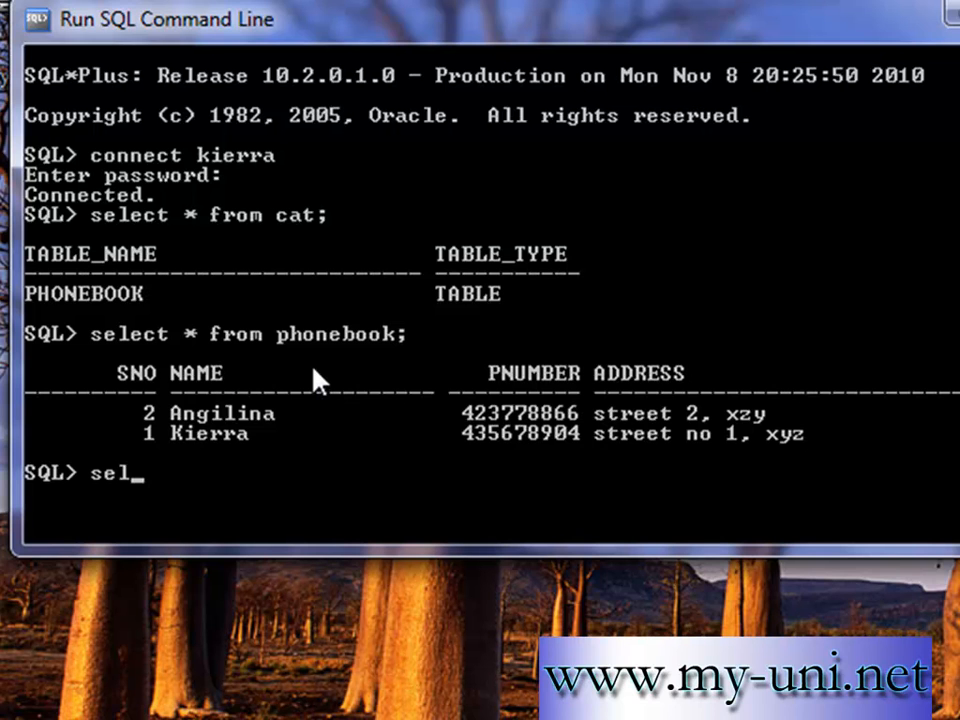
text(ect)
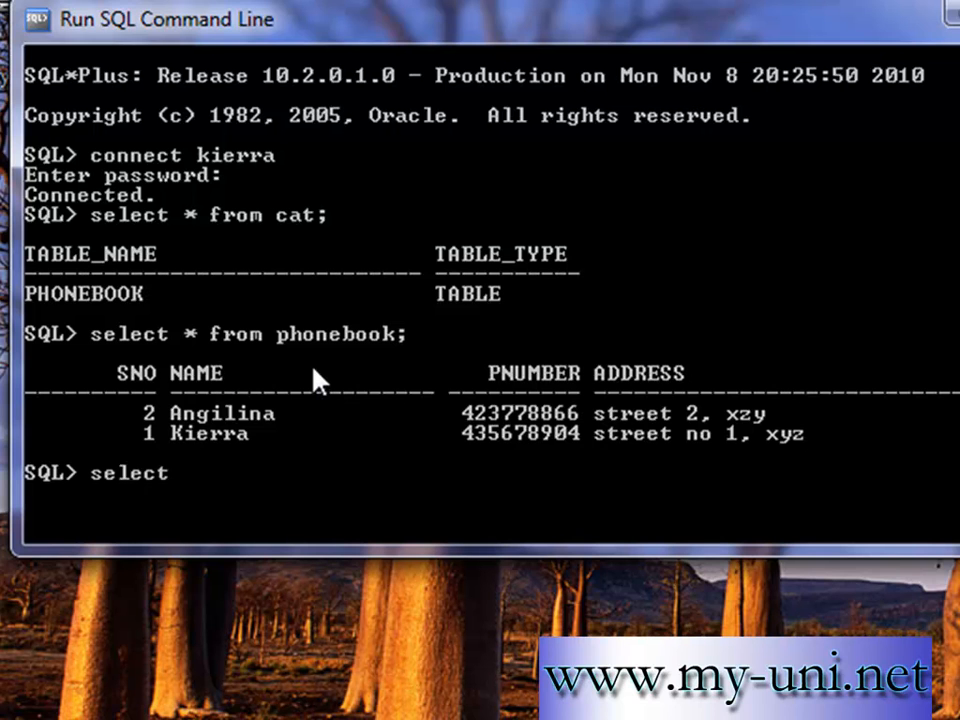
text(name fr)
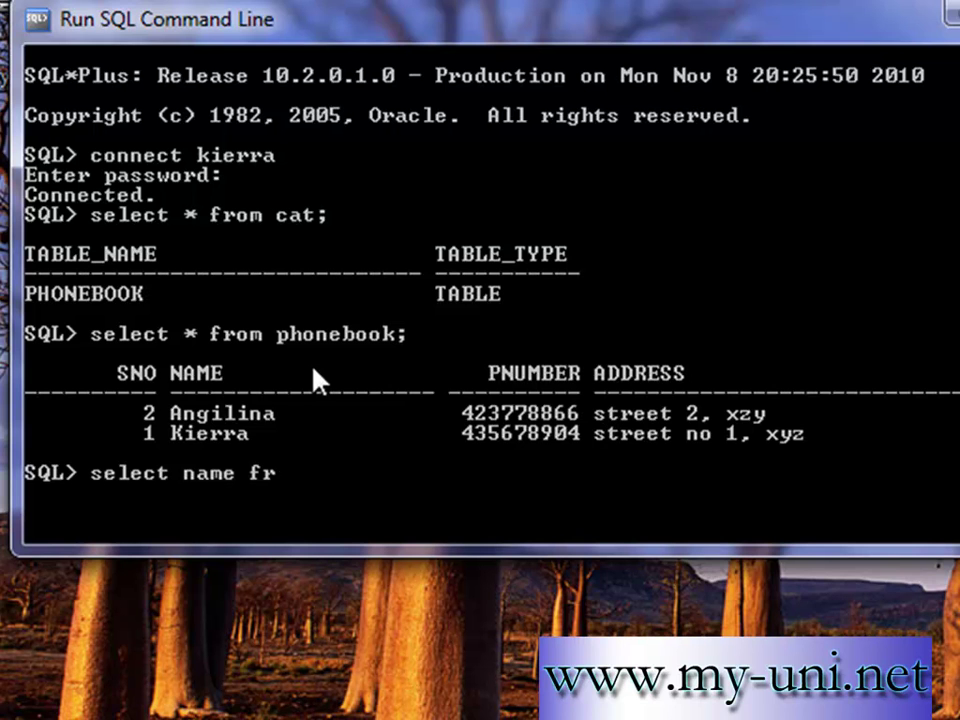
text(om phone)
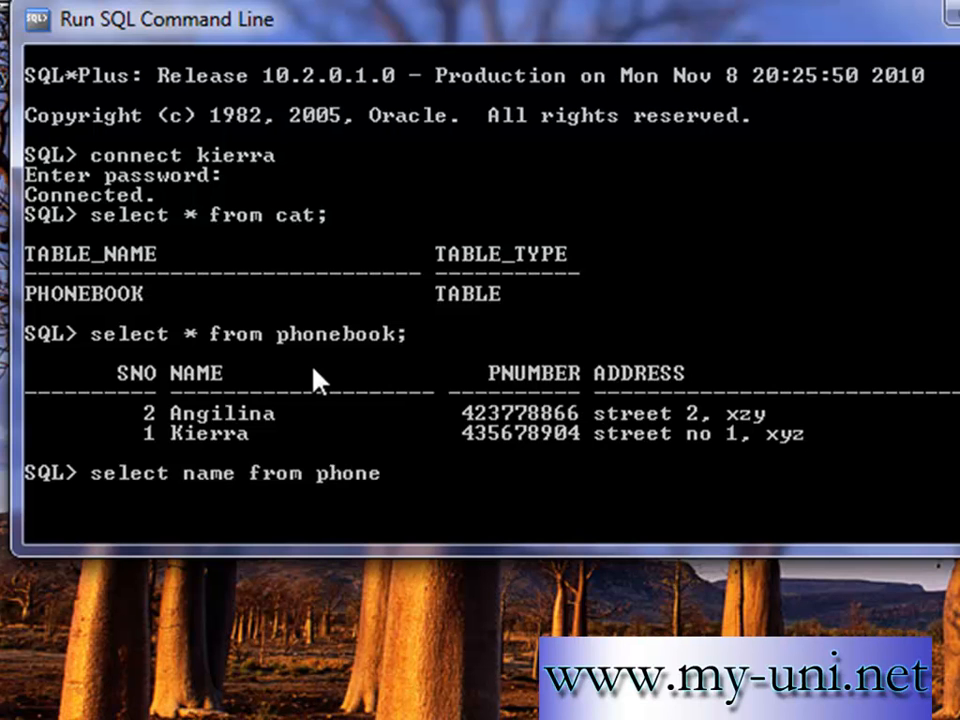
key(Return)
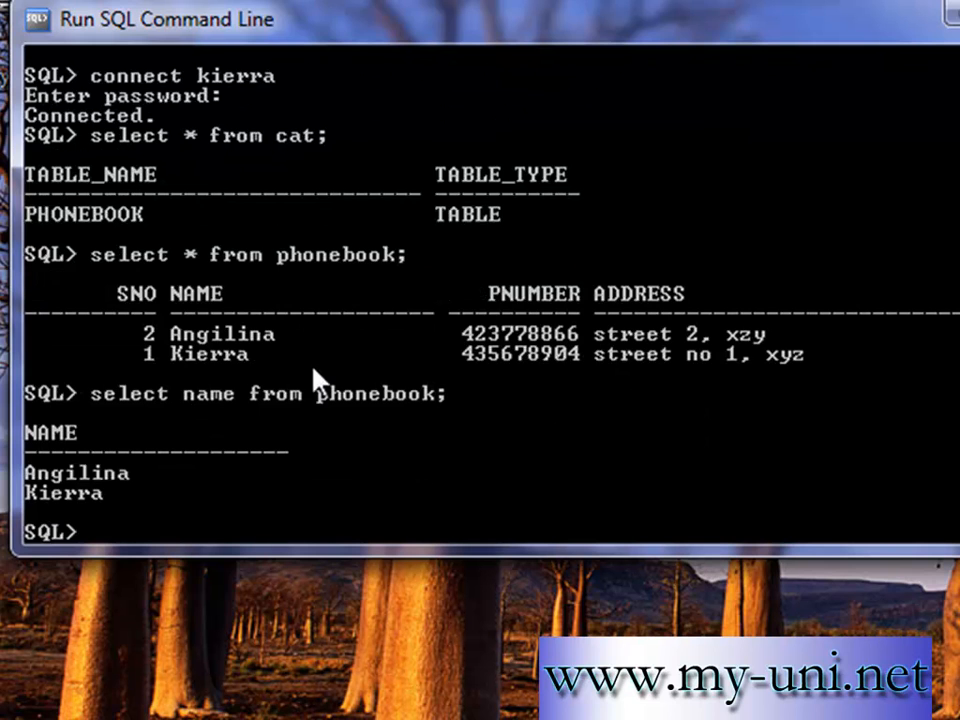
Query PHONEBOOK for name and pnumber columns
text(selec)
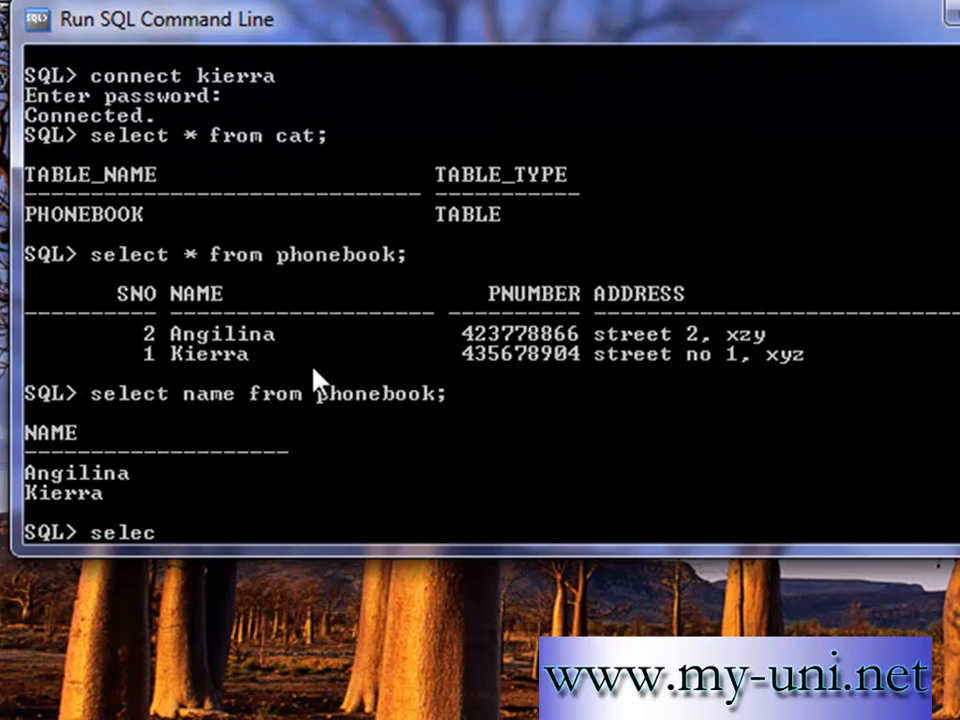
text(t name)
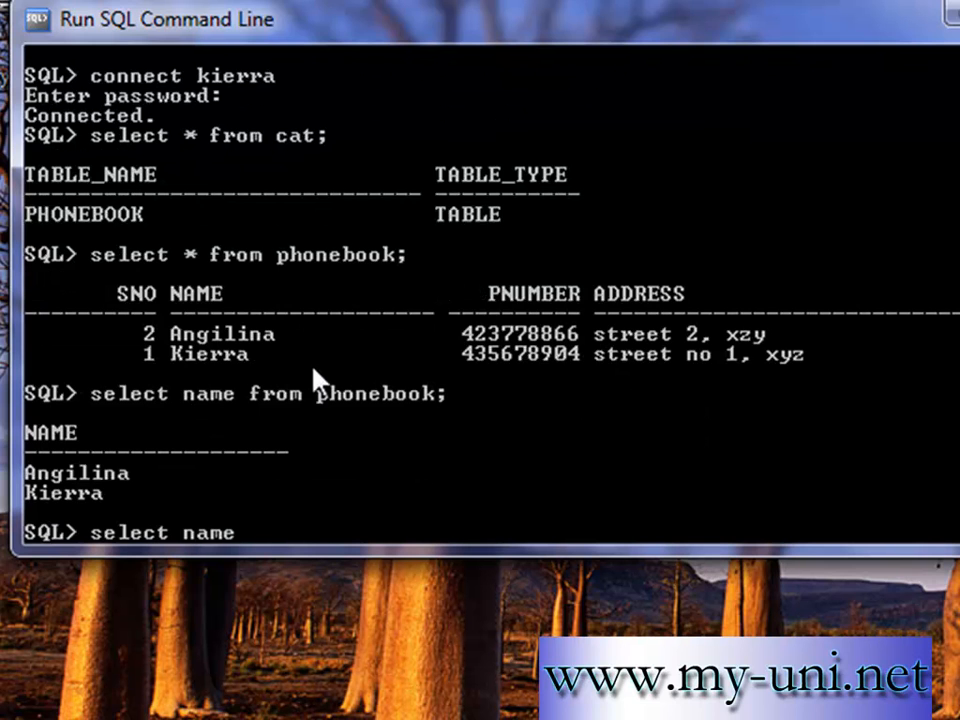
text(, pnumber)
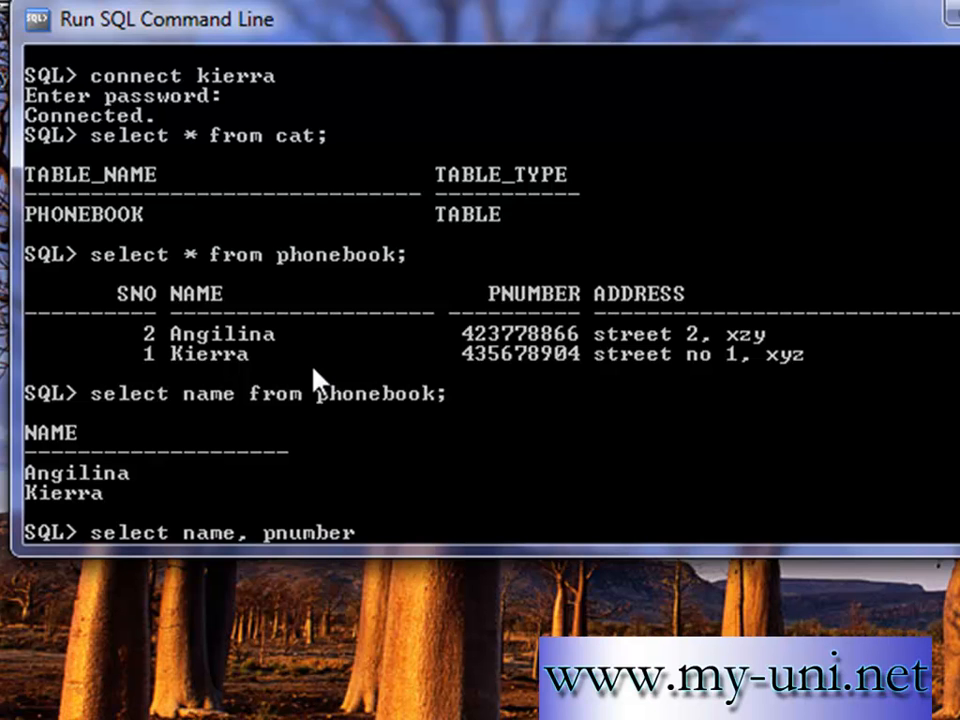
mouse_move(198, 315)
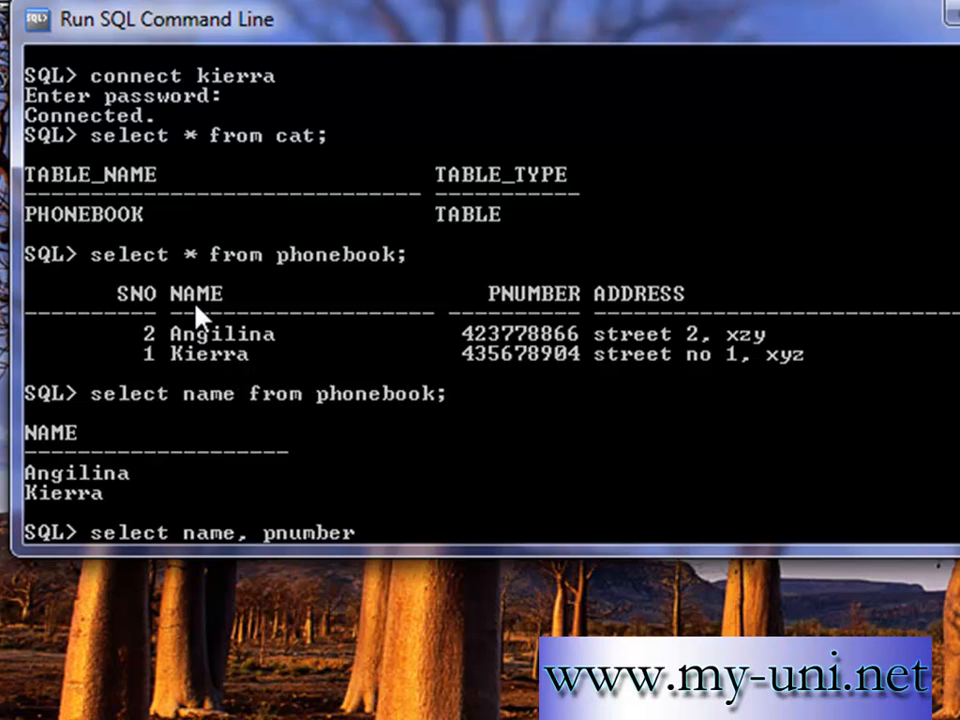
text(from phone)
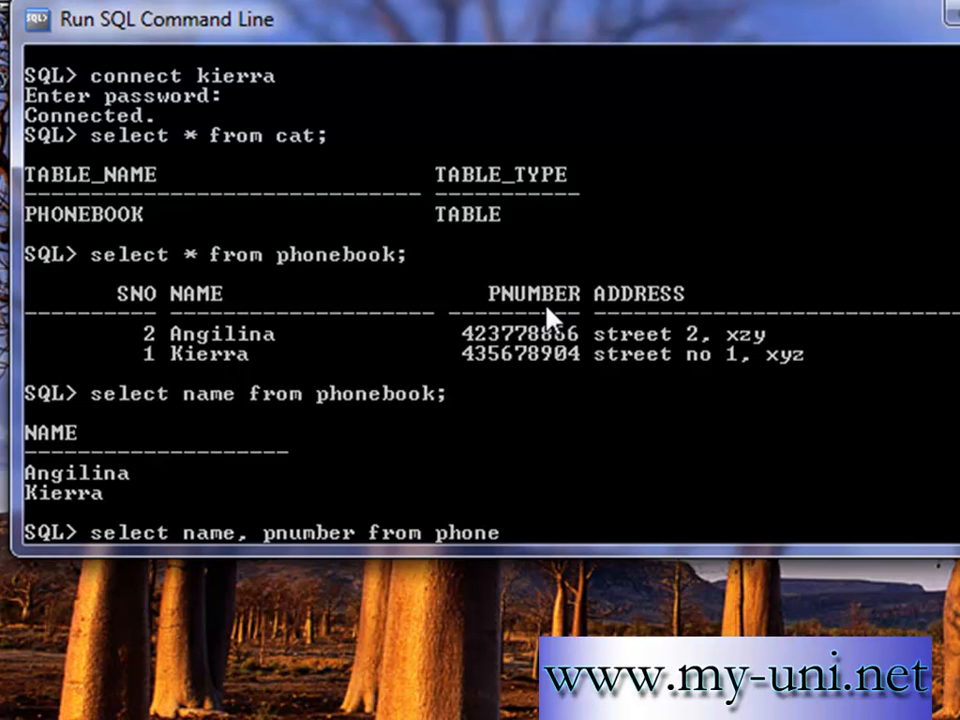
key(Return)
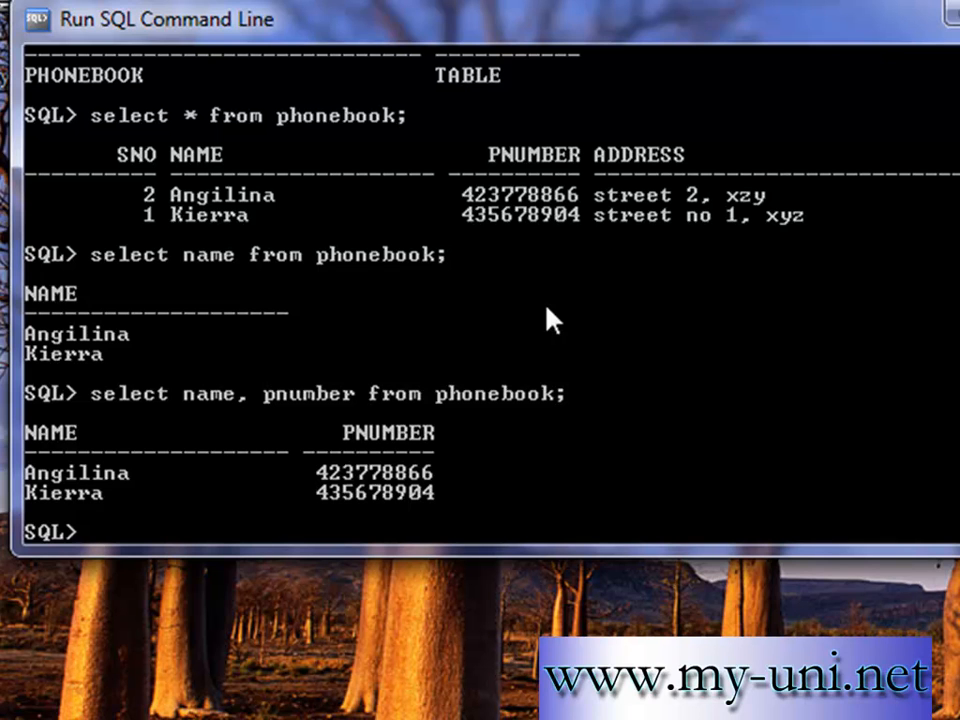
Query name and pnumber from PHONEBOOK where name='Angilina'
text(s)
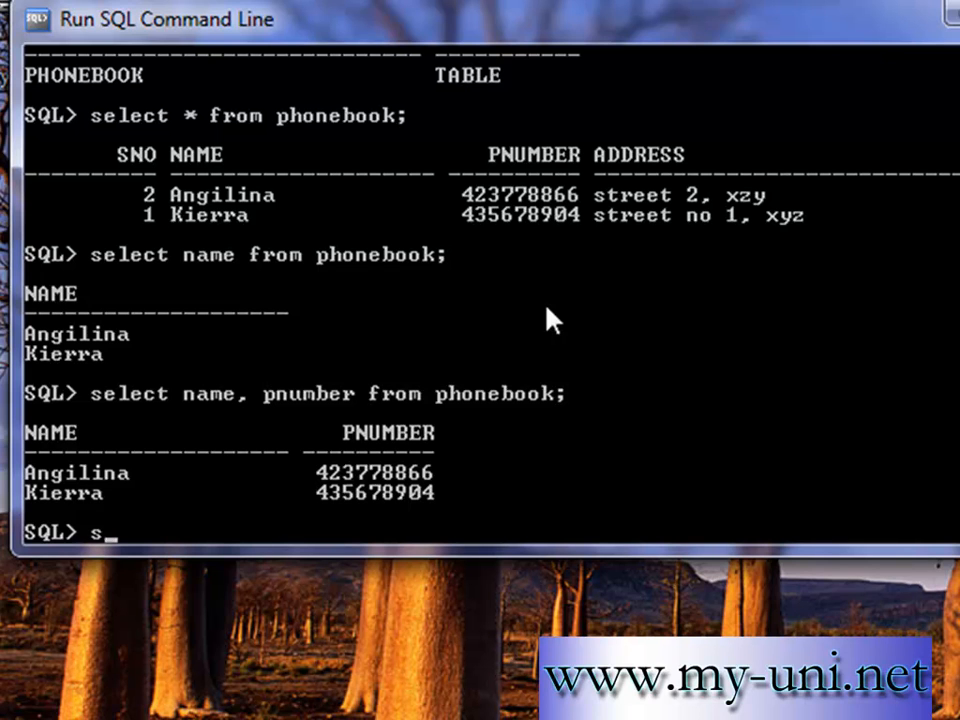
text(elect)
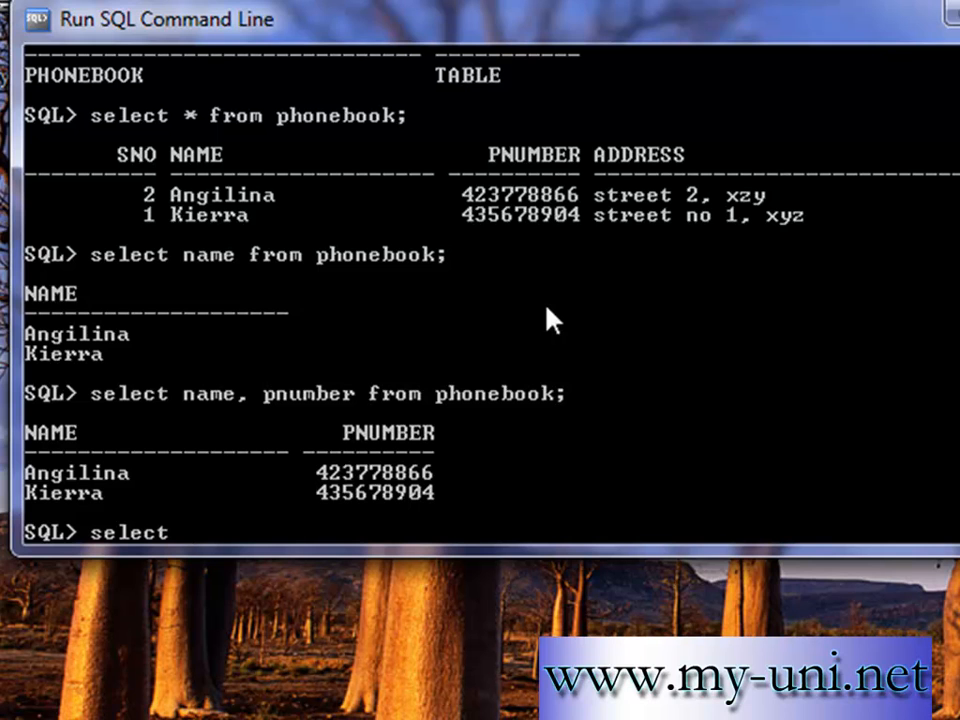
text(name,)
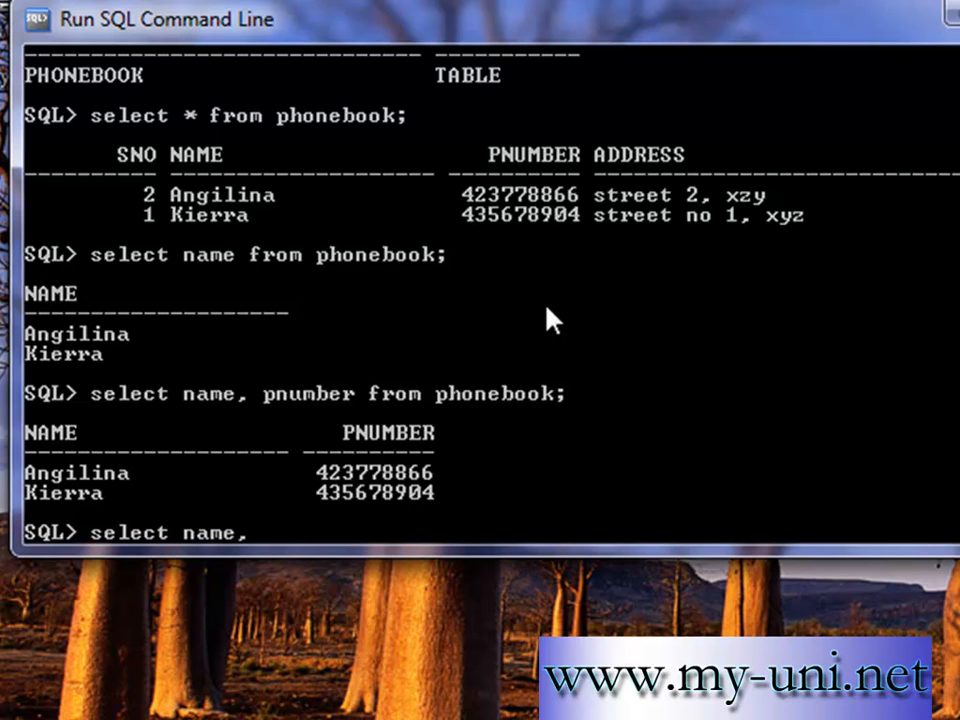
text(pnumber from ph)
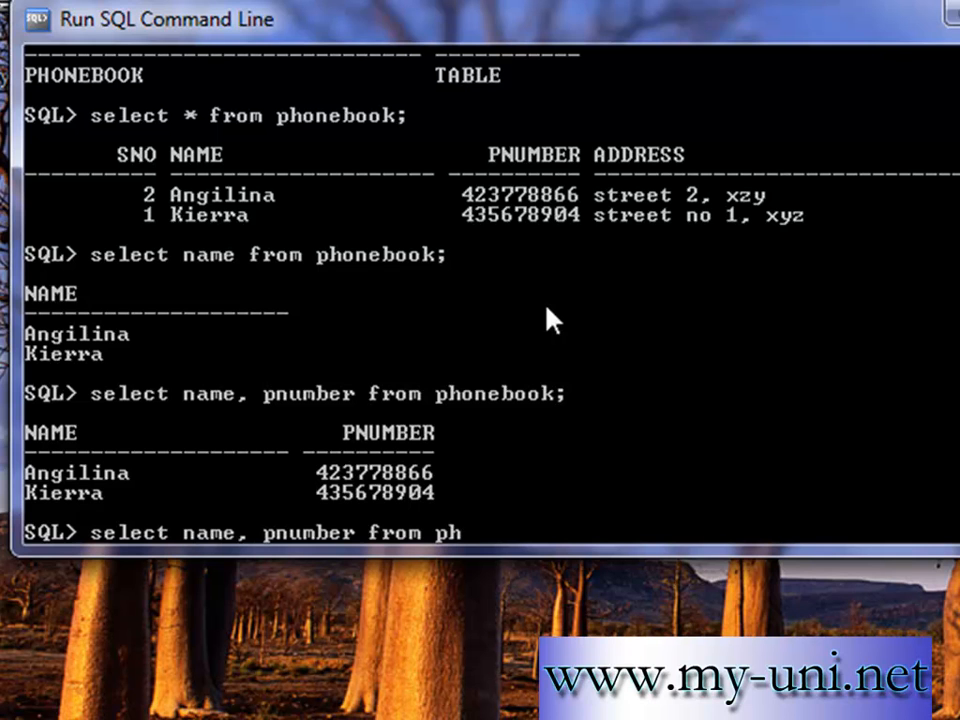
text(oneb)
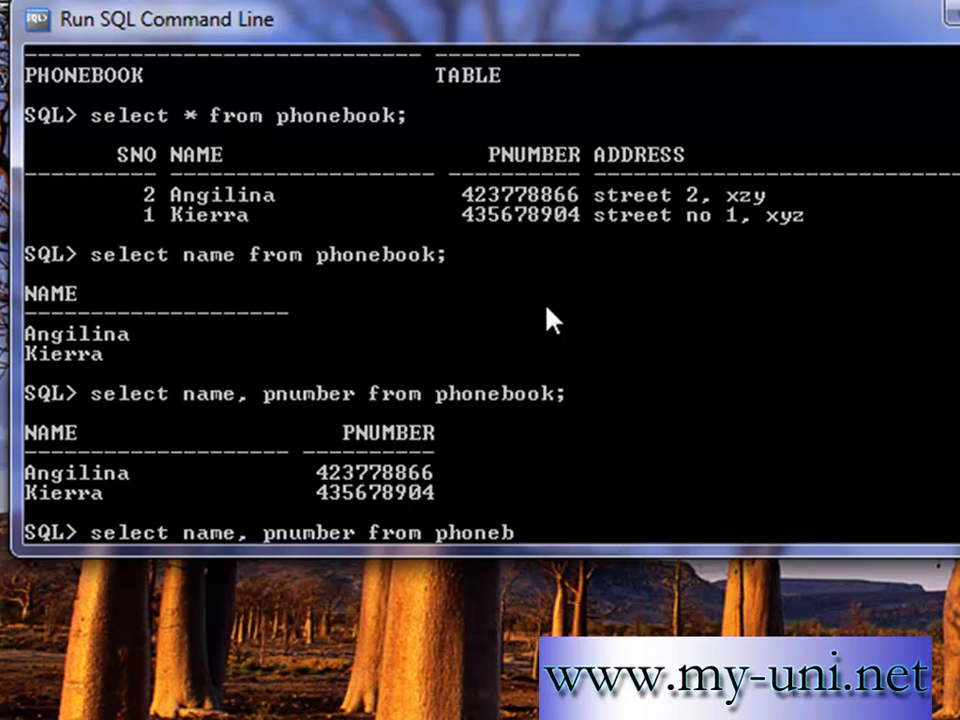
text(wheere name)
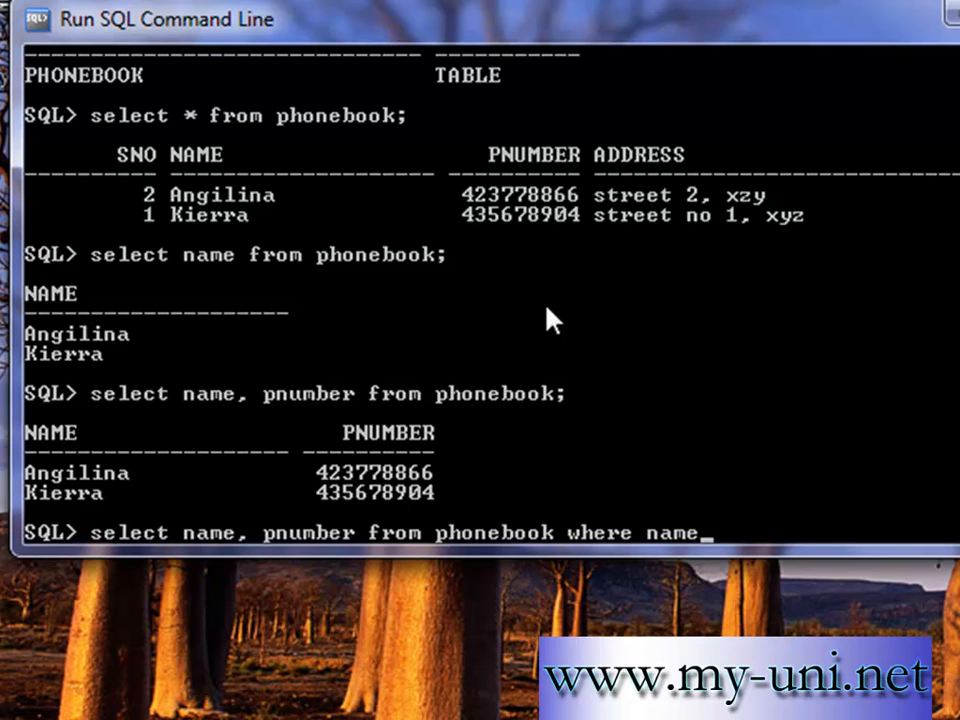
text(=)
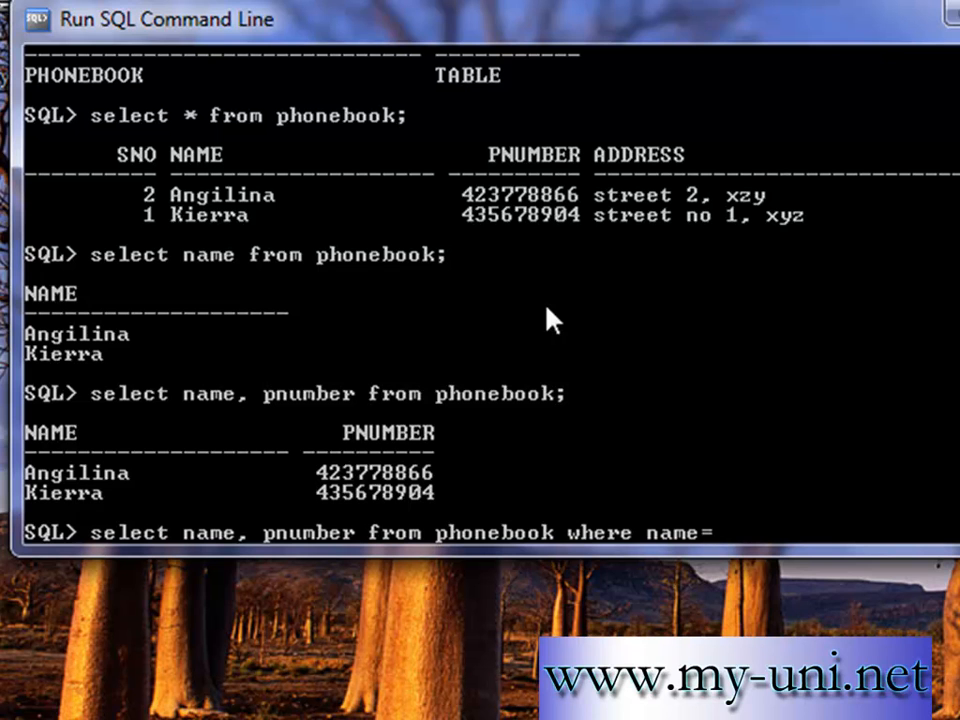
text('Angilina)
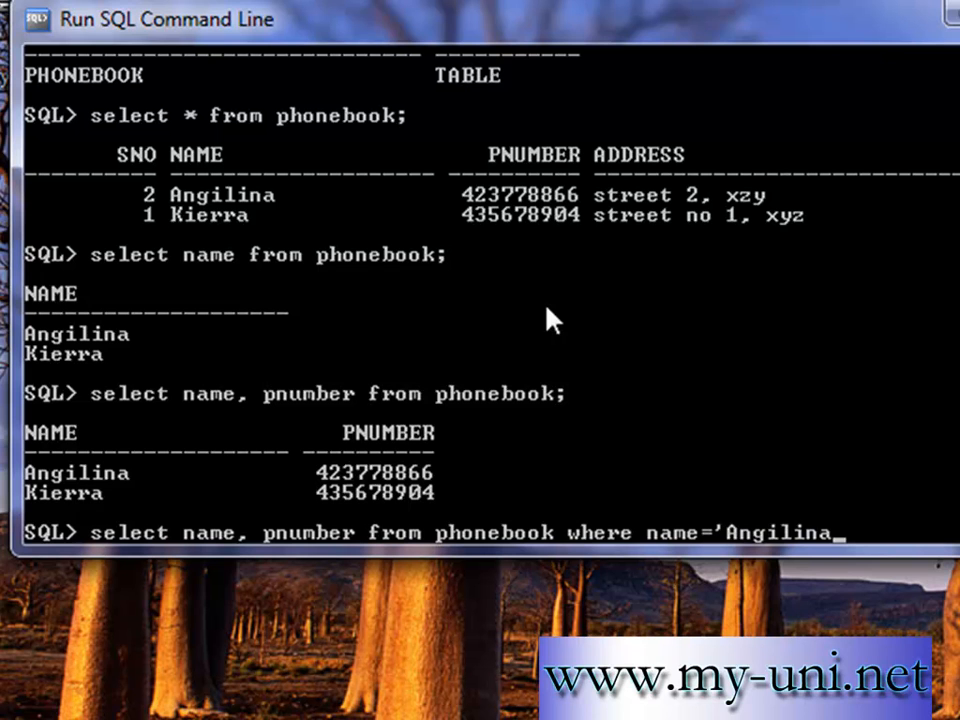
text(')
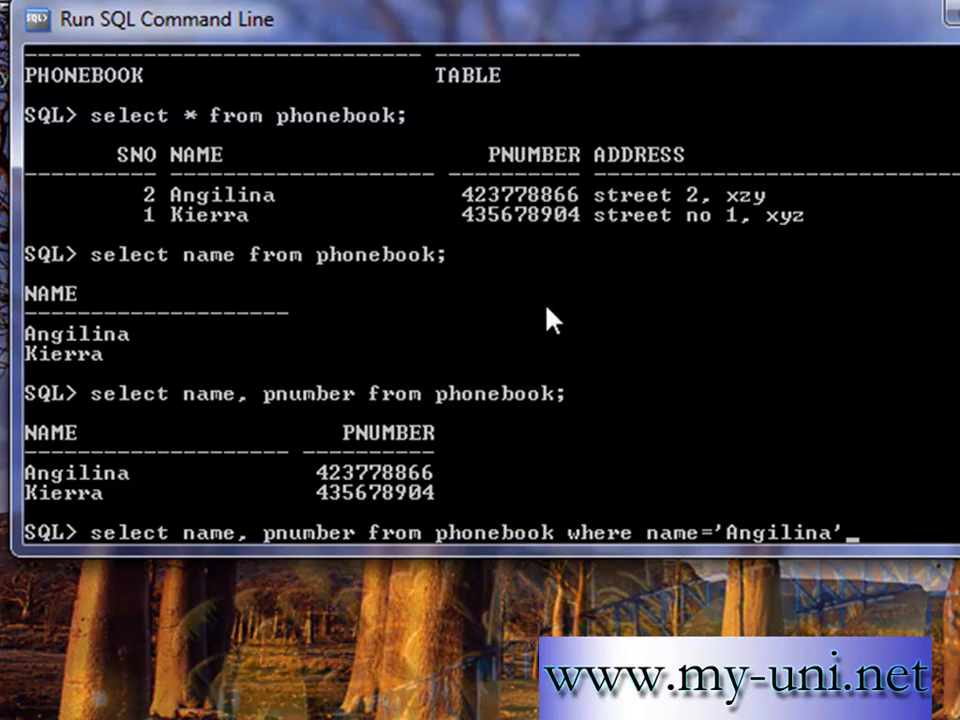
text(;)
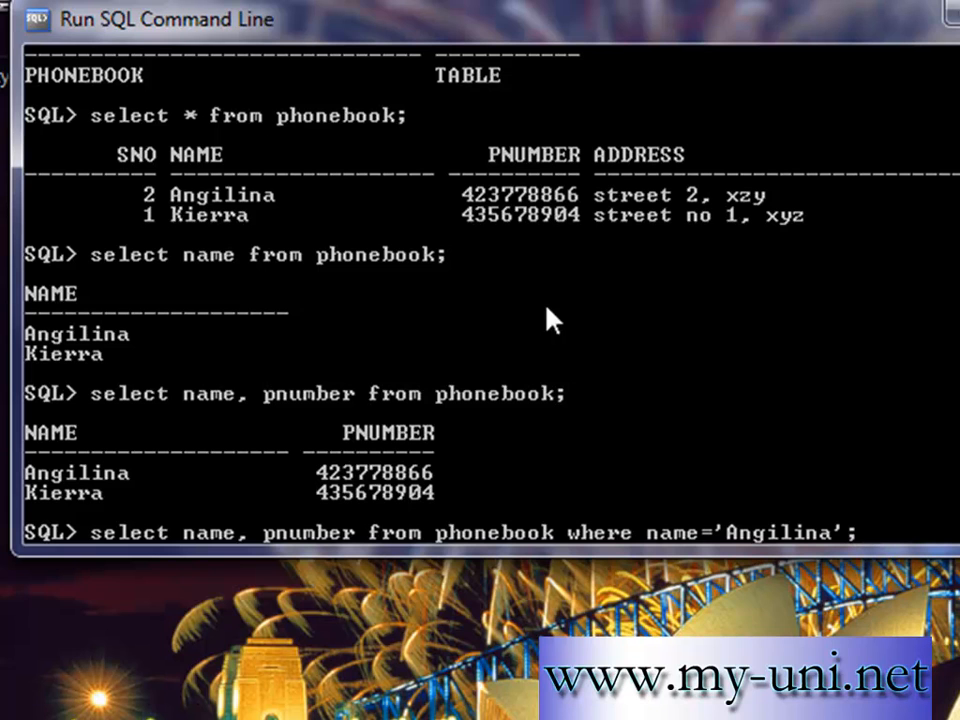
key(Return)
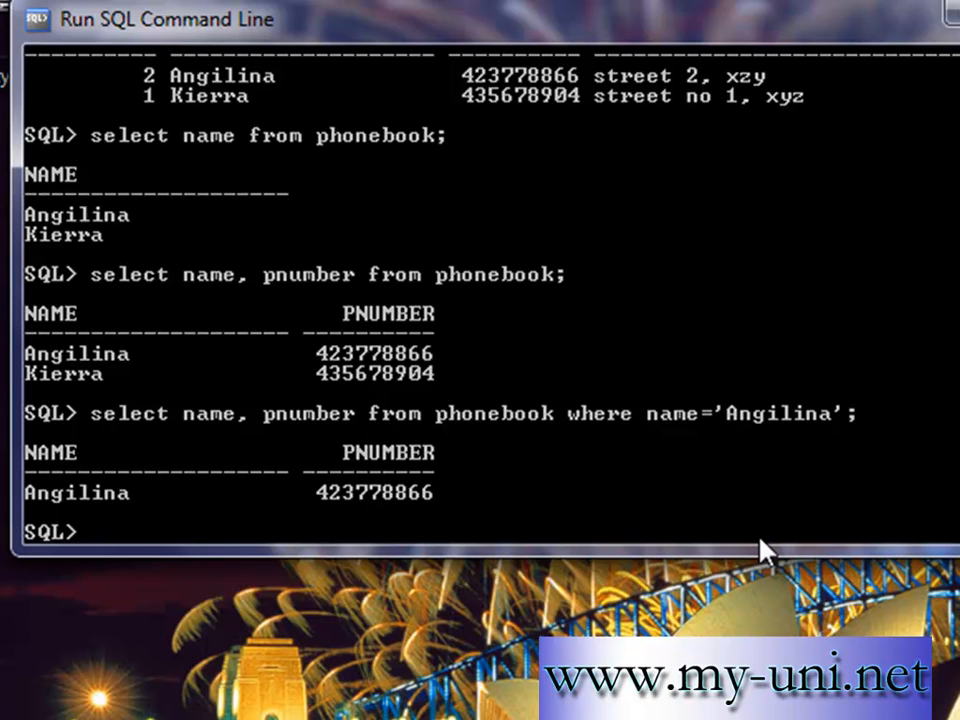
Type create, alter and drop keywords, then enter select * from phonebook
text(cr)
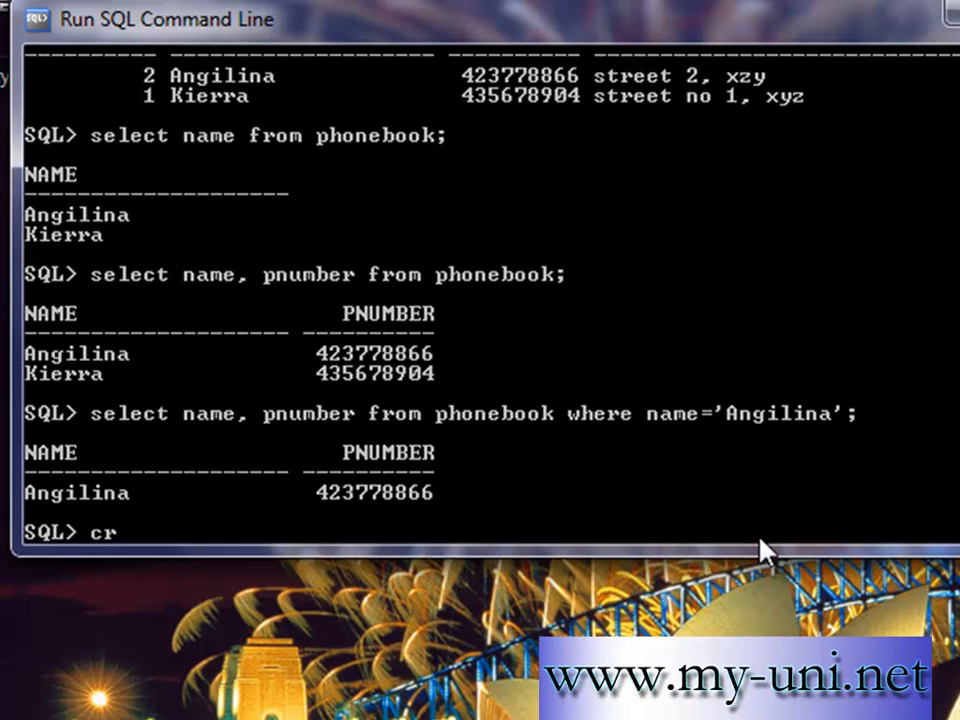
text(eate)
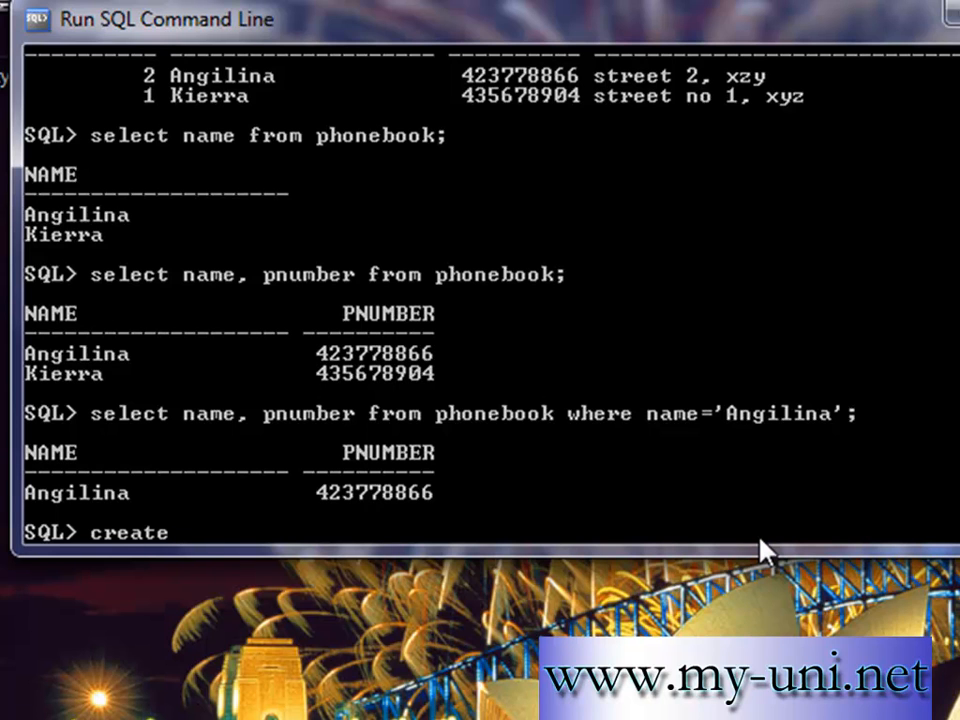
text(alter)
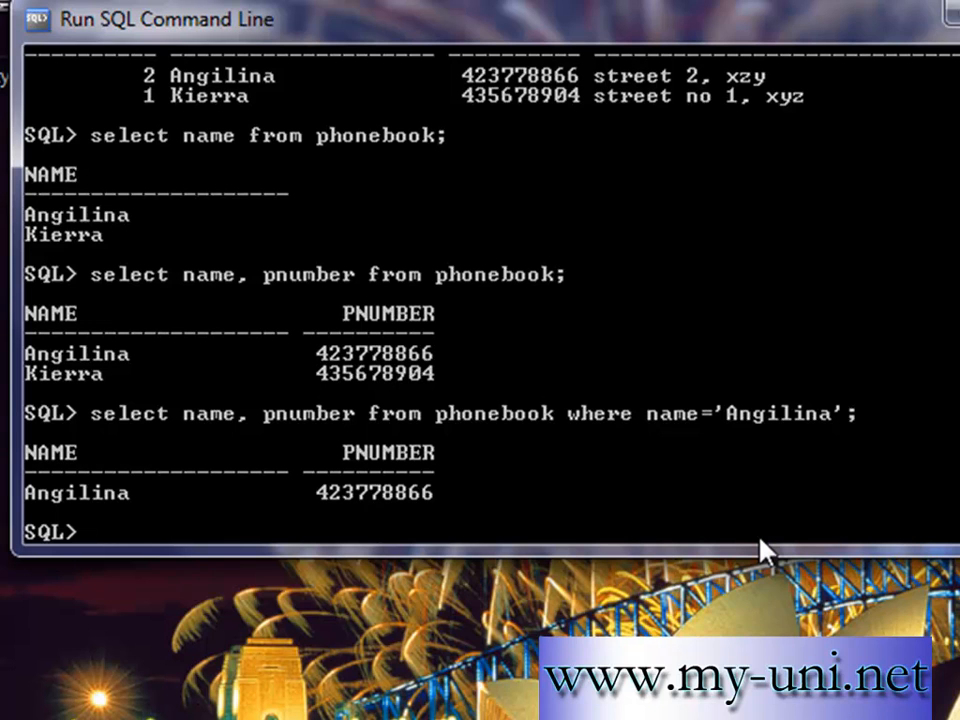
text(drop)
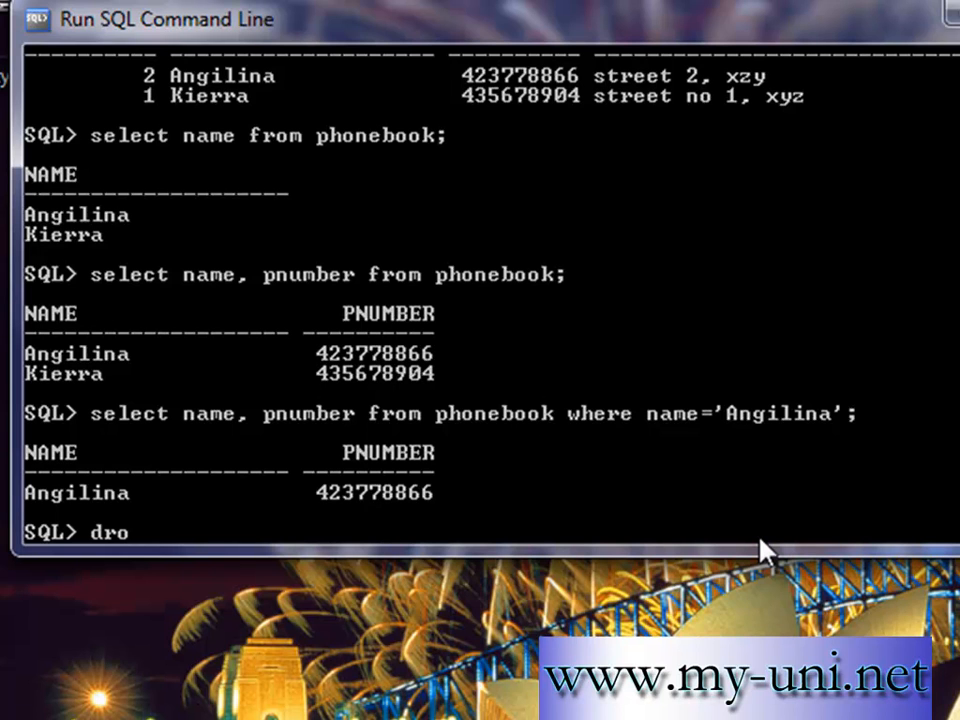
text(select)
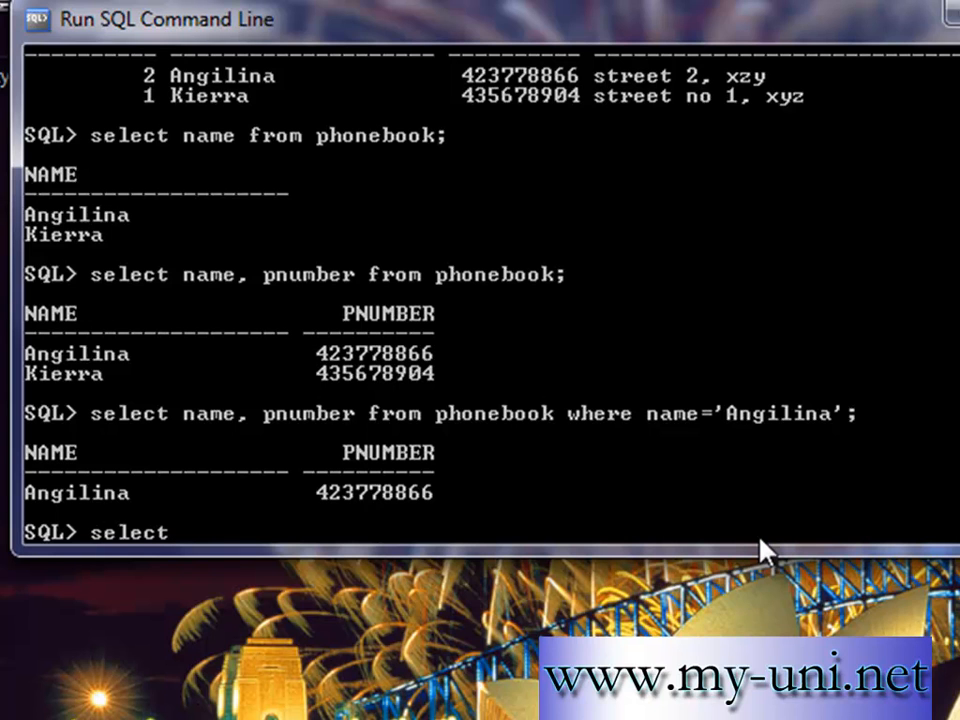
text(* from pho)
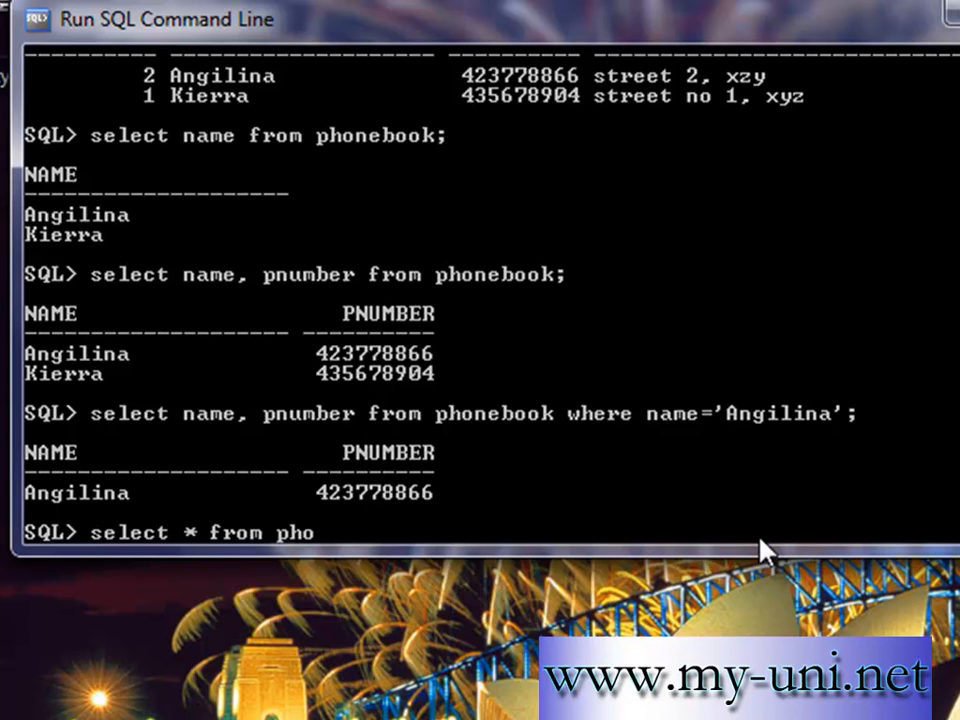
text(nebook;)
text(delete)
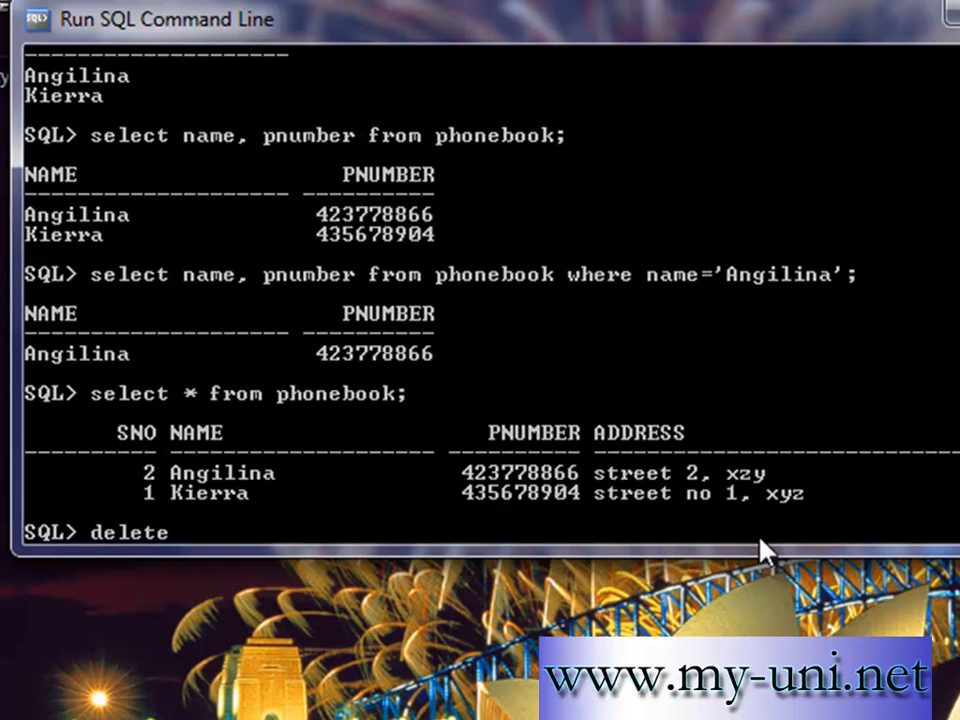
Query PHONEBOOK to confirm it returns no rows after the deletion
text(from)
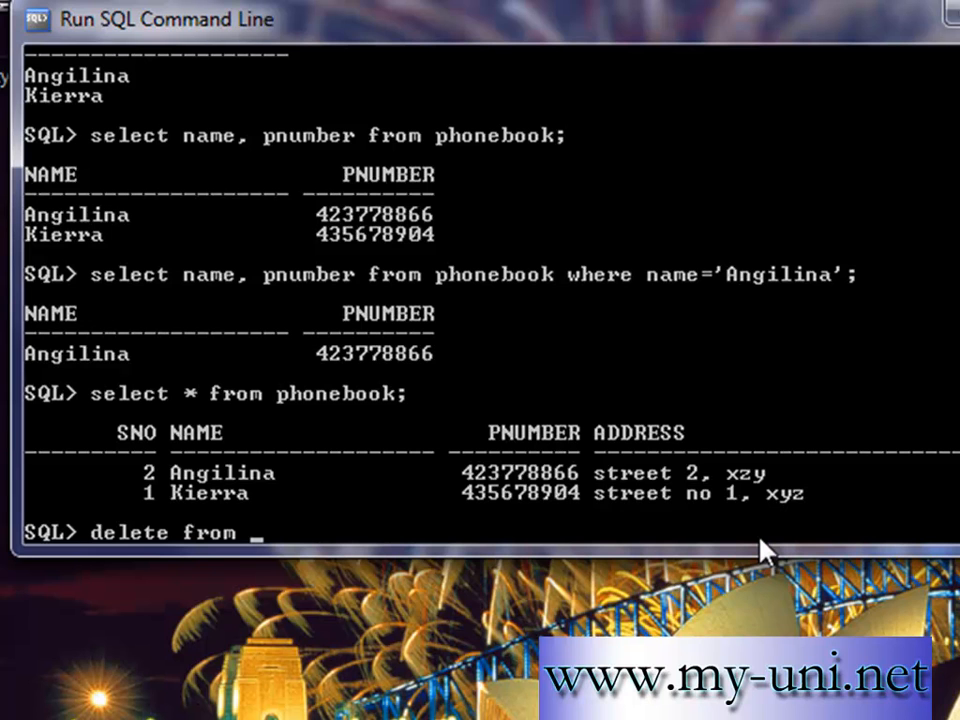
text(phonebook;)
text(sele)
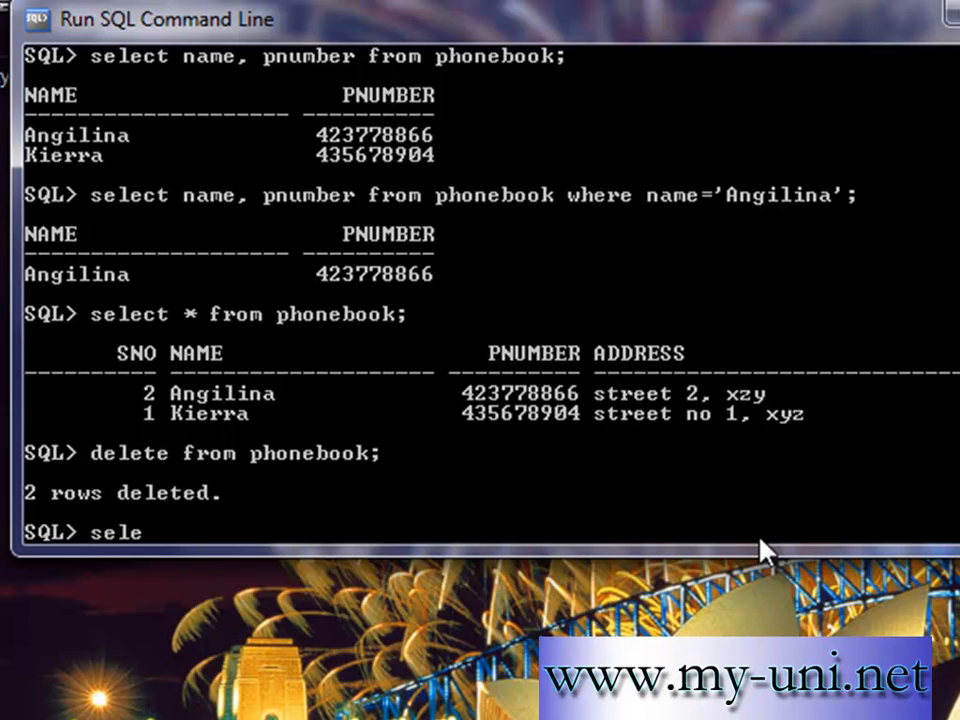
text(ct * from p)
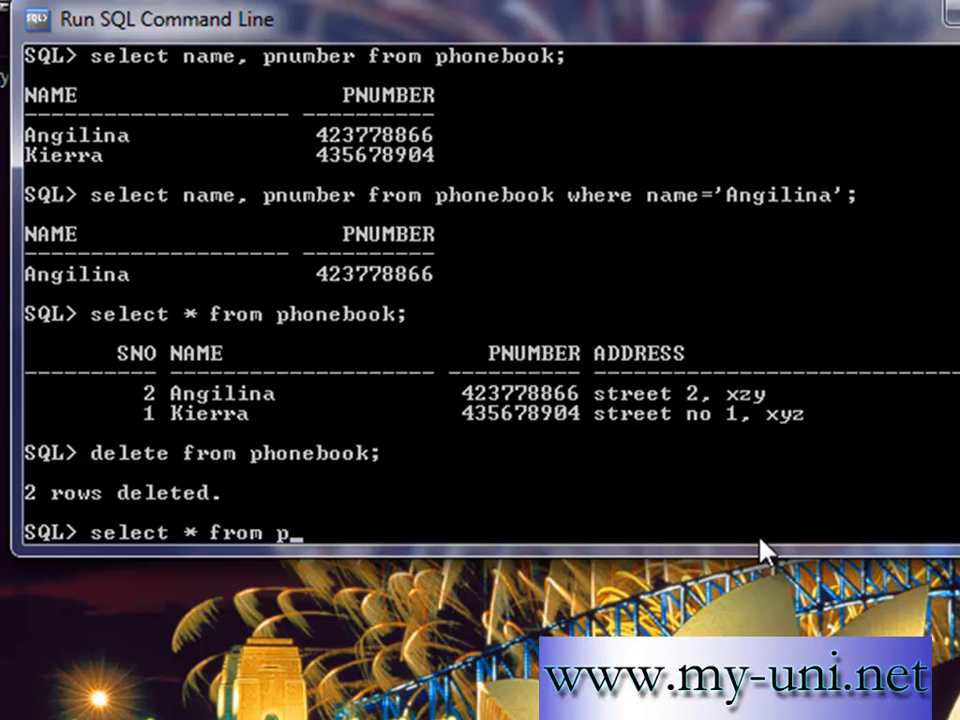
text(honebook)
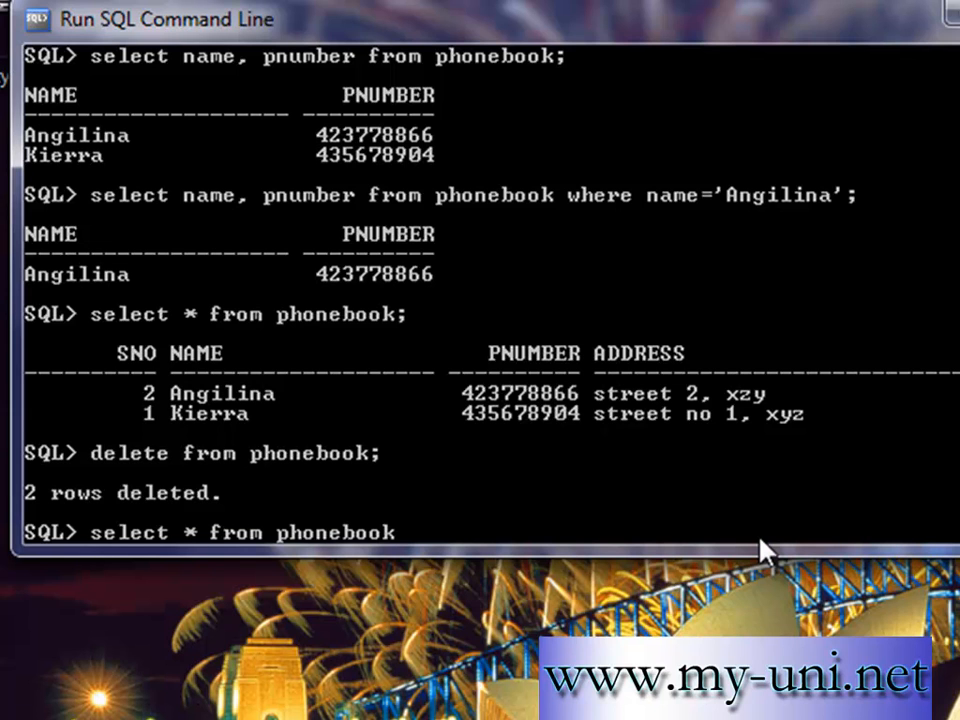
key(Return)
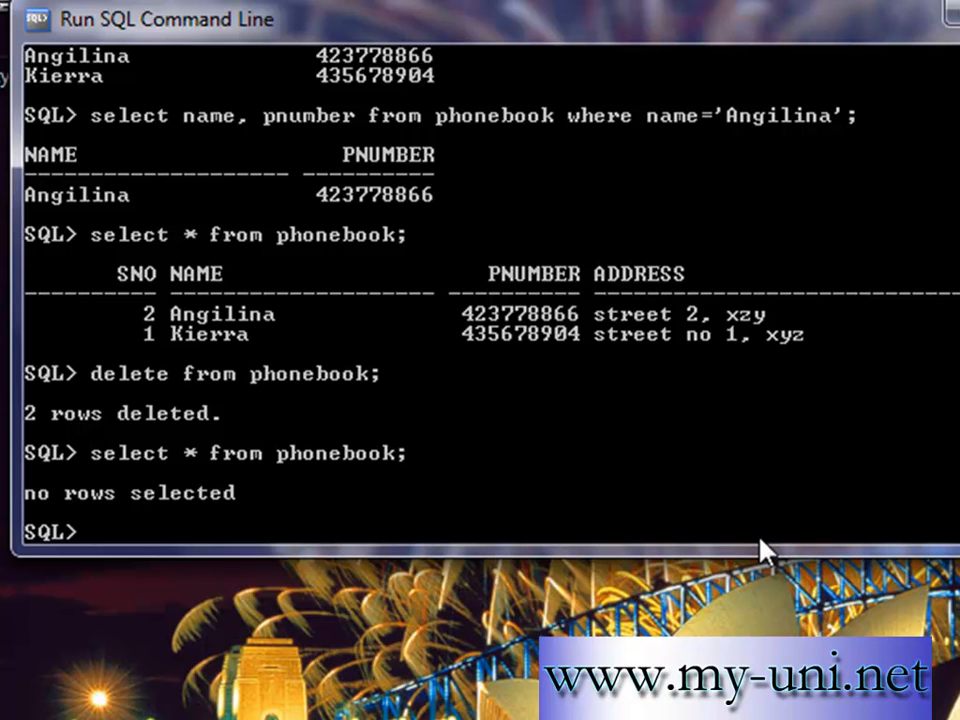
Roll back the deletion and re-query PHONEBOOK to see both rows
text(rollb a)
text(selec)
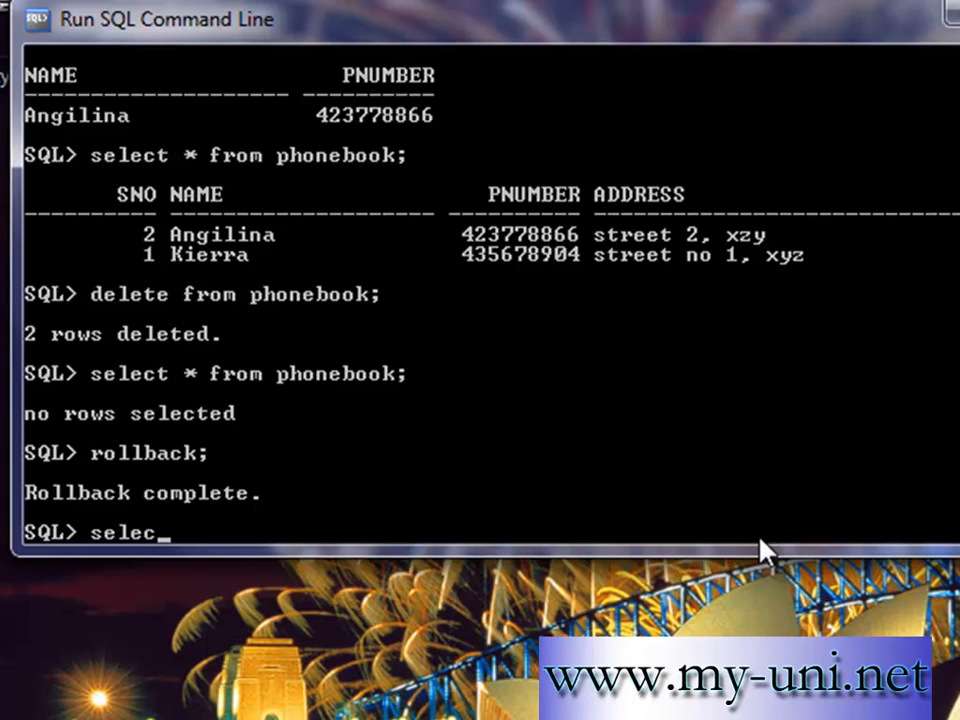
text(t * from)
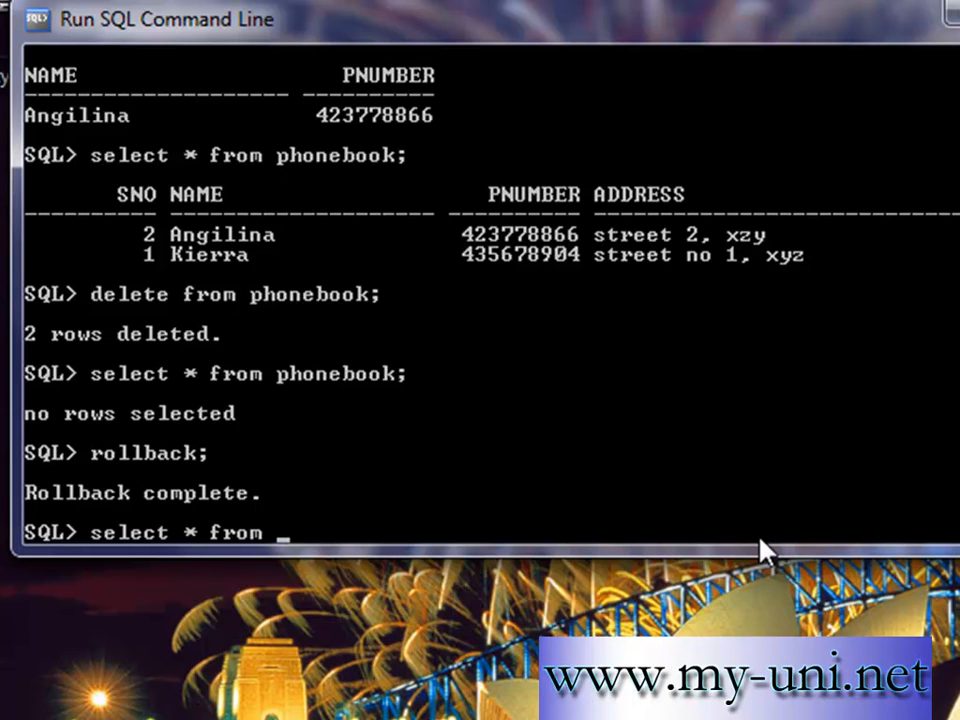
text(phonebbo)
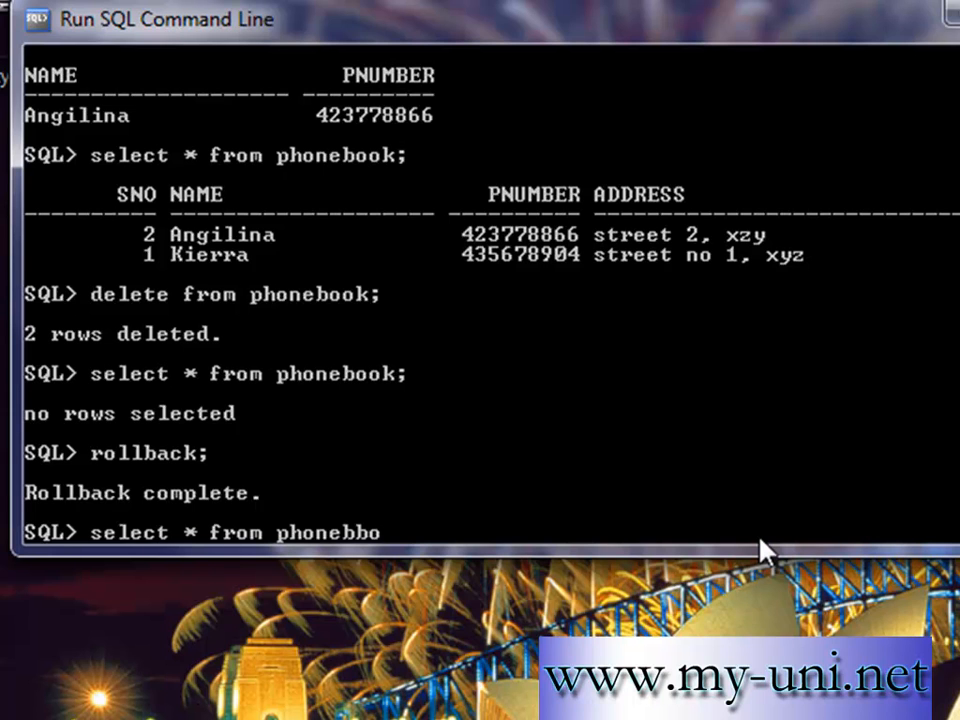
text(ok;)
text(c)
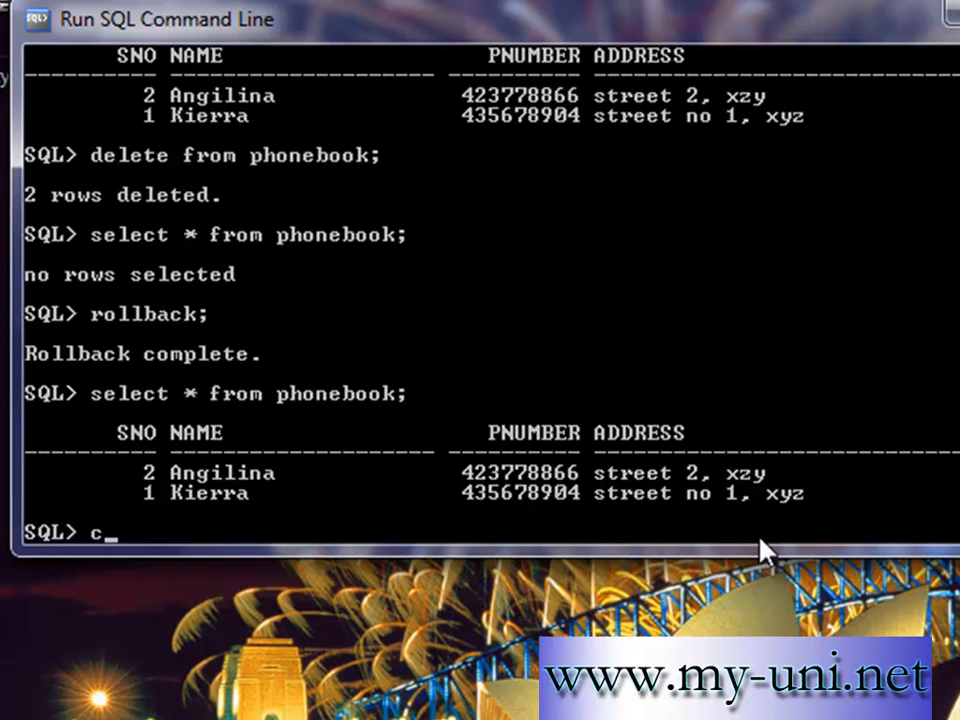
Commit the restored rows, then delete all rows from PHONEBOOK
text(ommit;)
text(d)
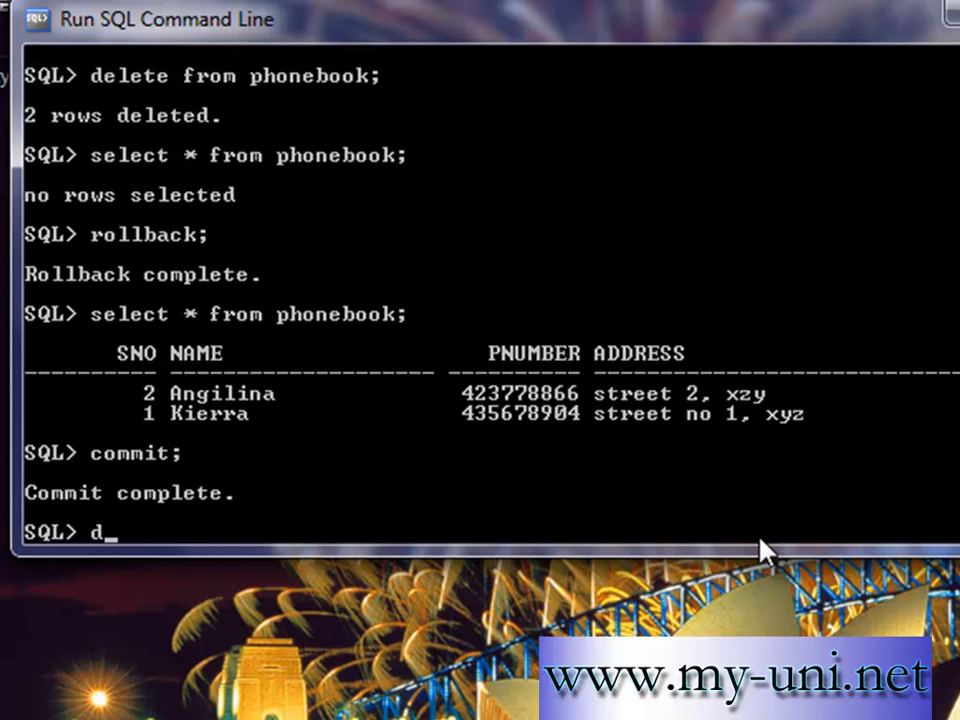
text(rop)
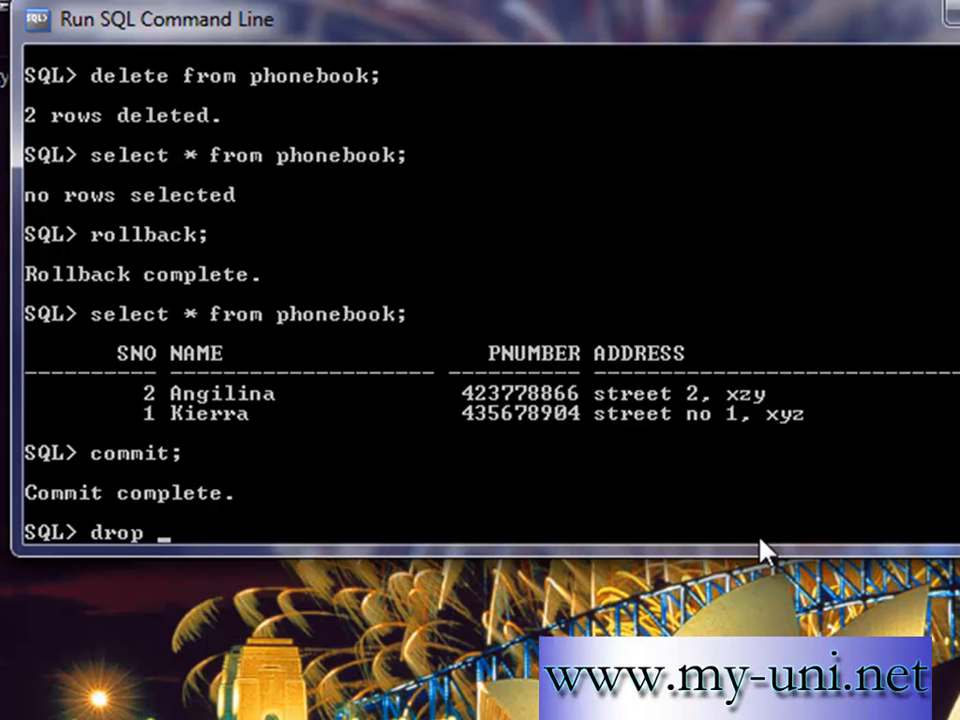
key(BackSpace)
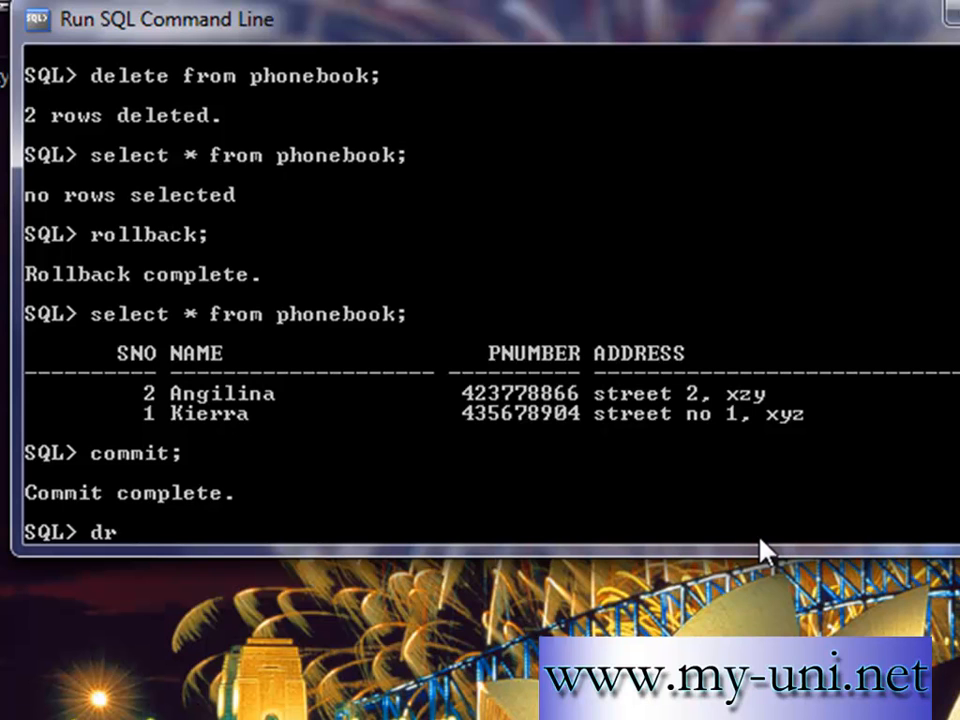
text(ele)
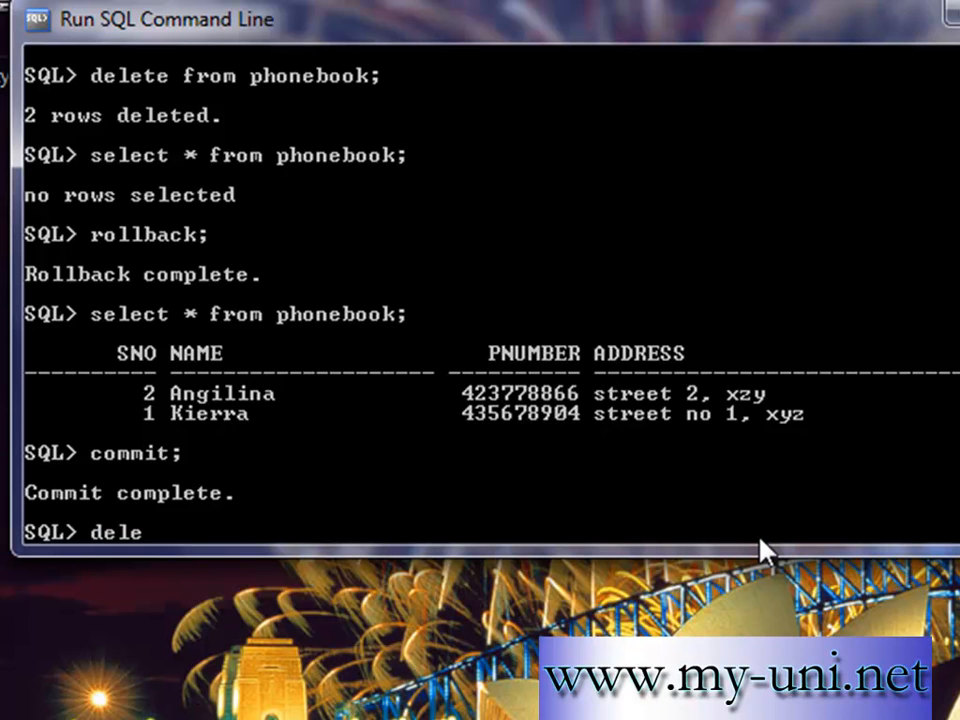
text(te from phone)
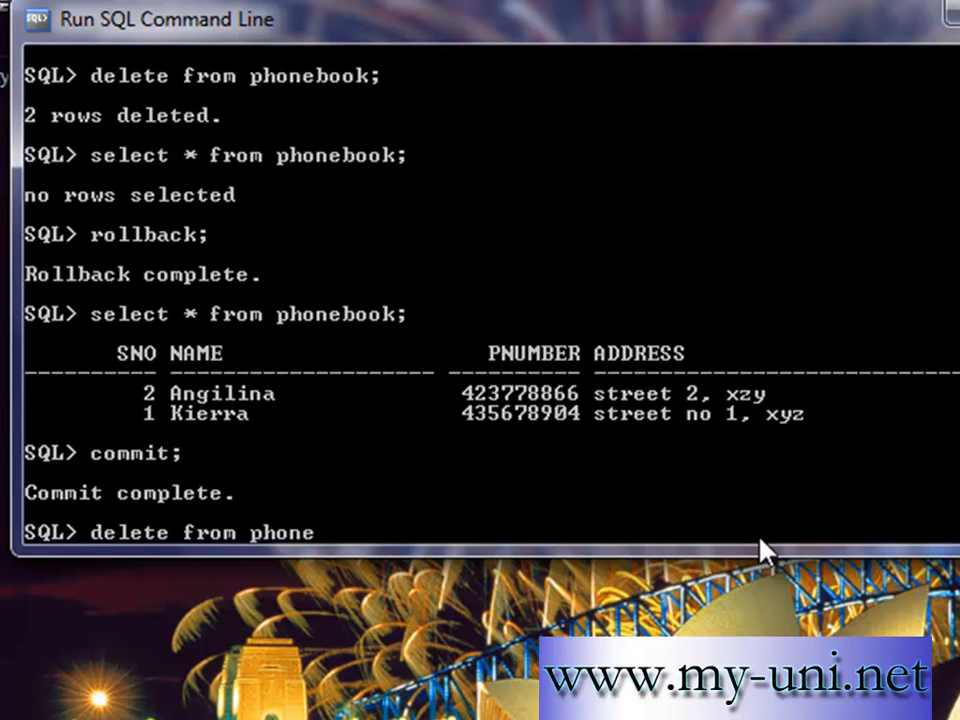
key(Return)
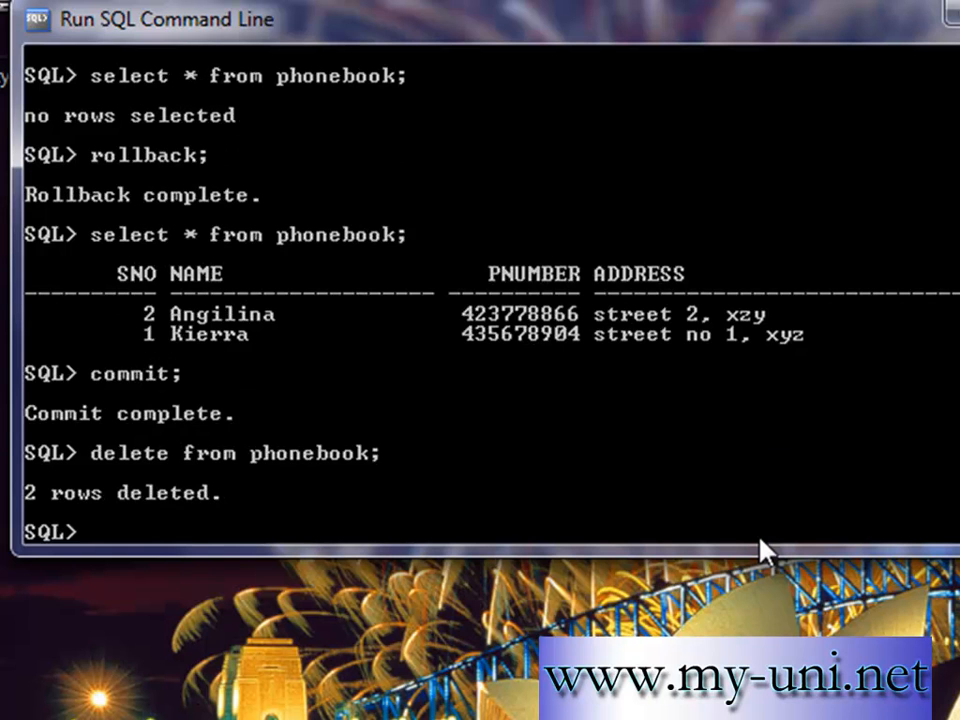
List the schema's tables and confirm PHONEBOOK now returns no rows
text(select *)
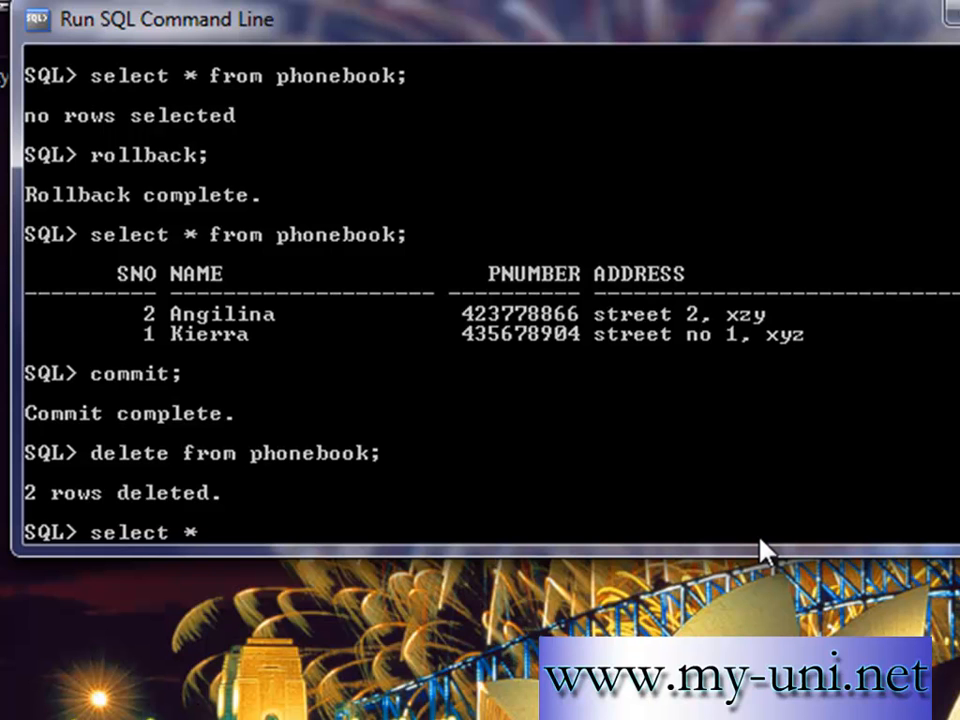
key(Return)
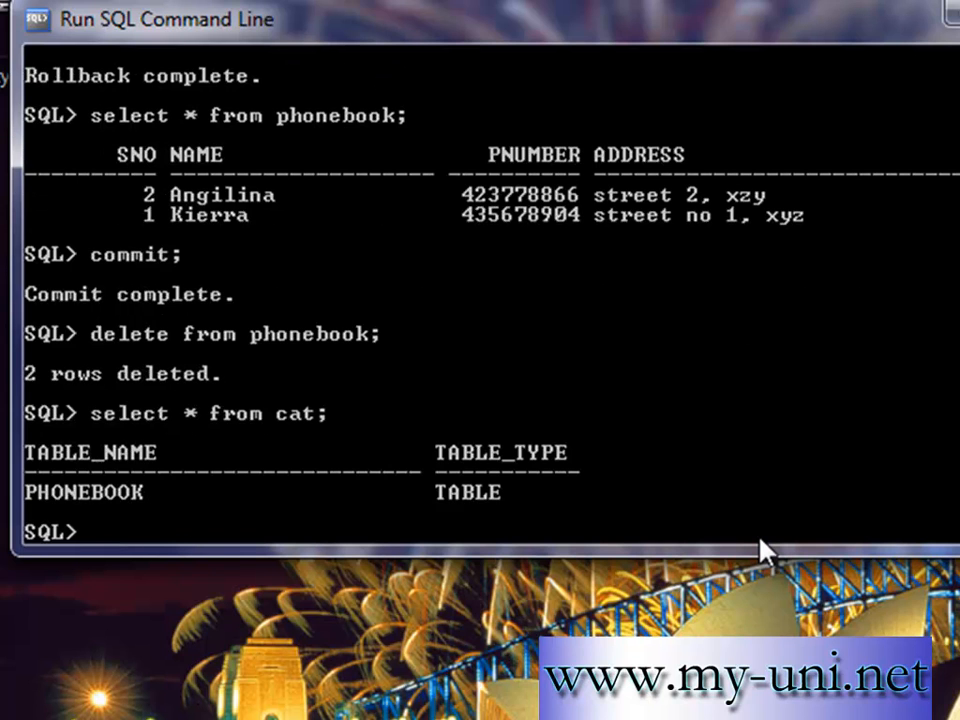
mouse_move(675, 595)
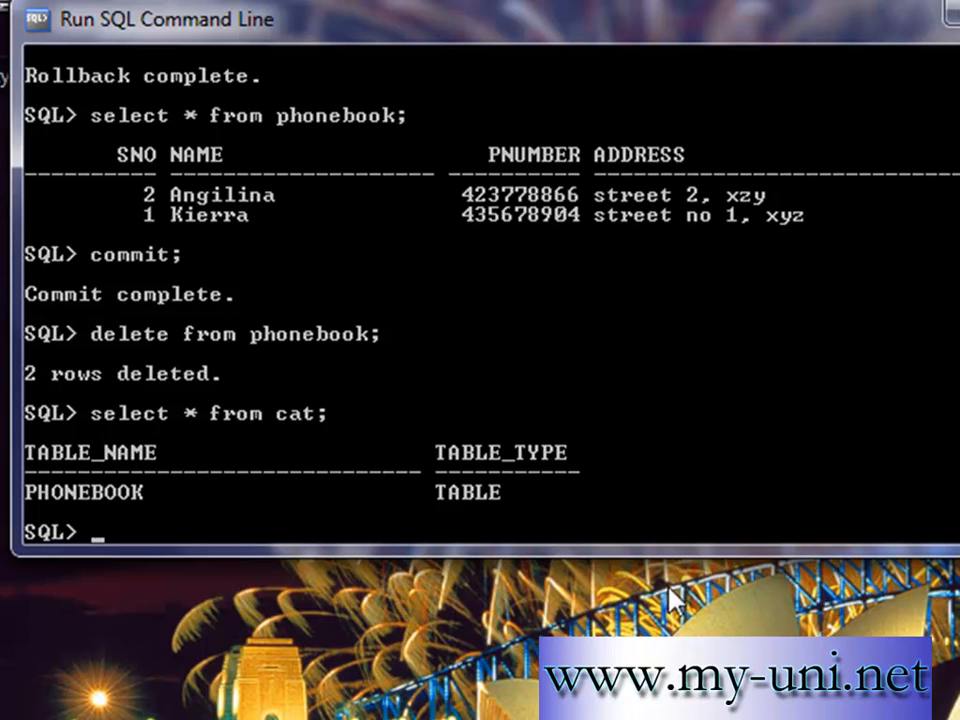
text(select)
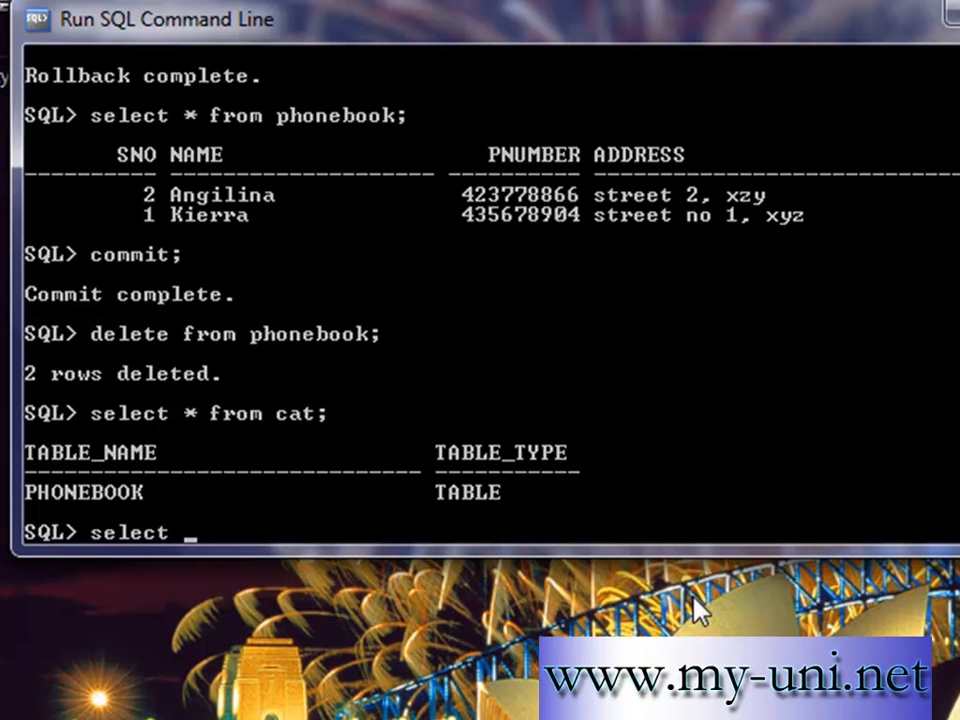
text(* from phonebook)
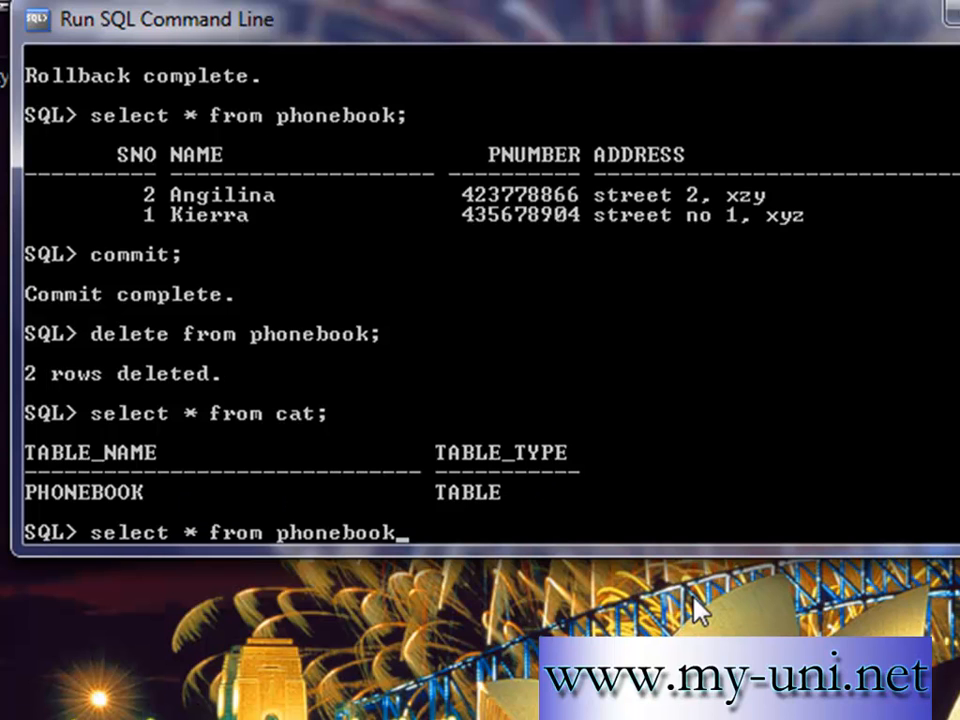
key(Return)
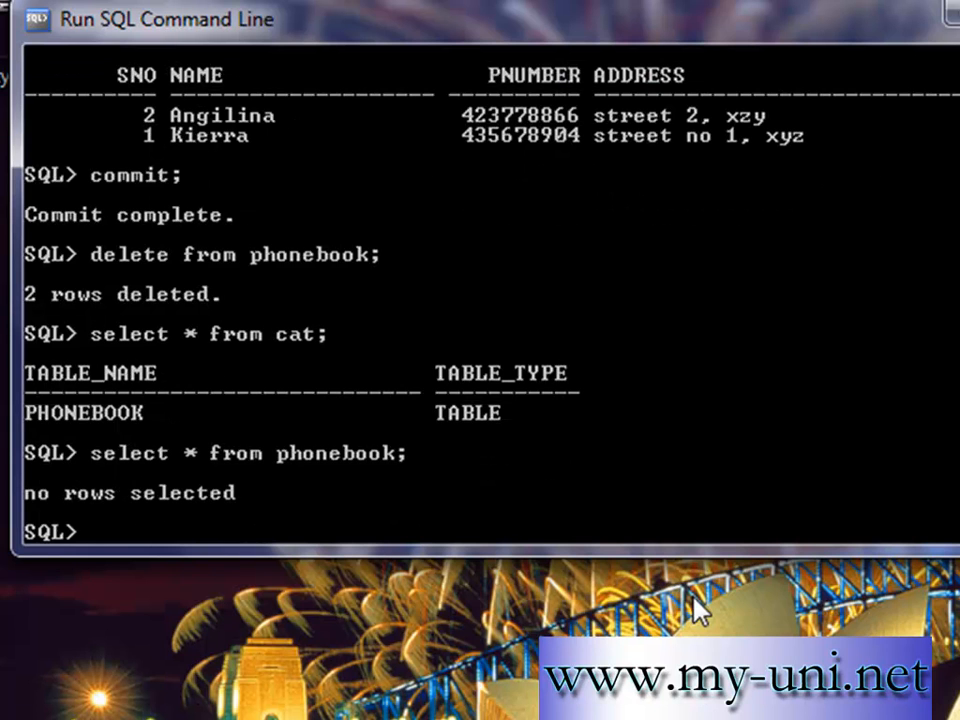
mouse_move(200, 548)
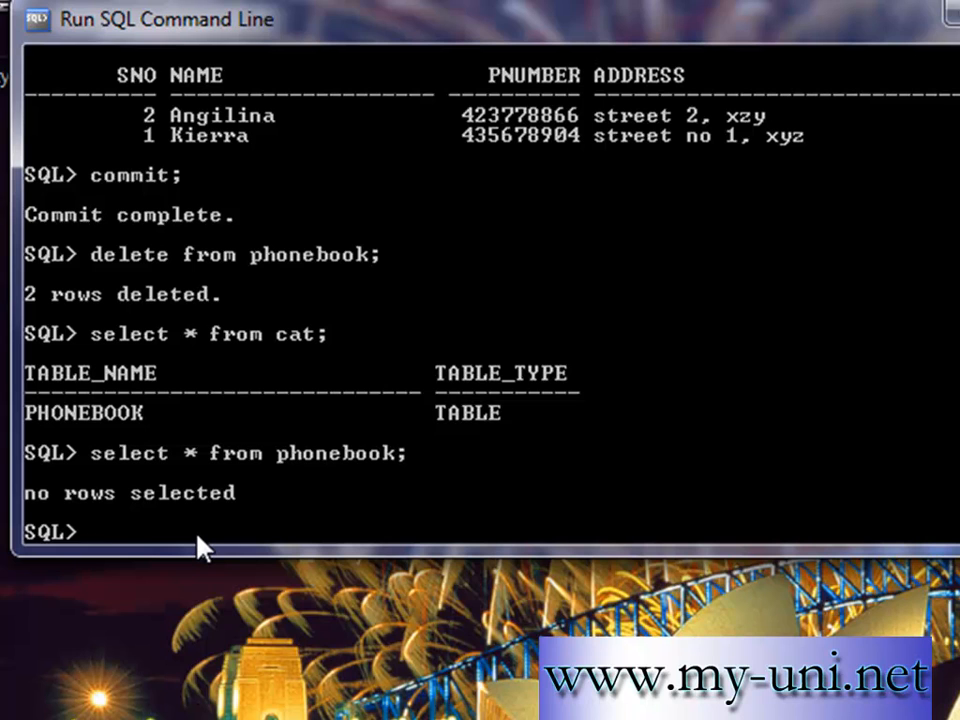
Drop the PHONEBOOK table and type commit
text(drop tab)
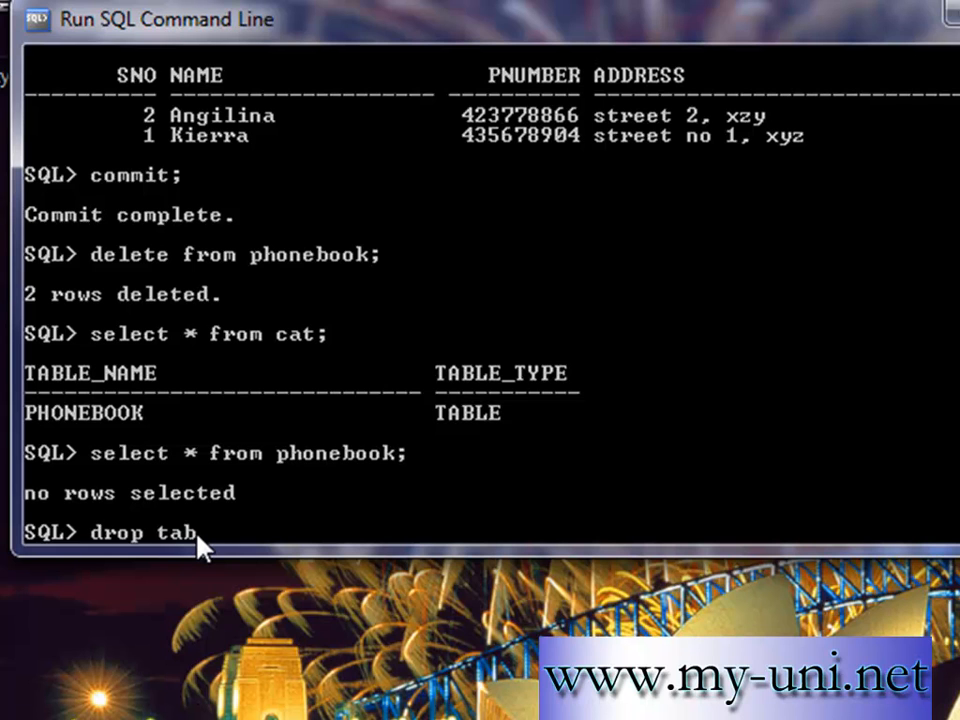
text(le)
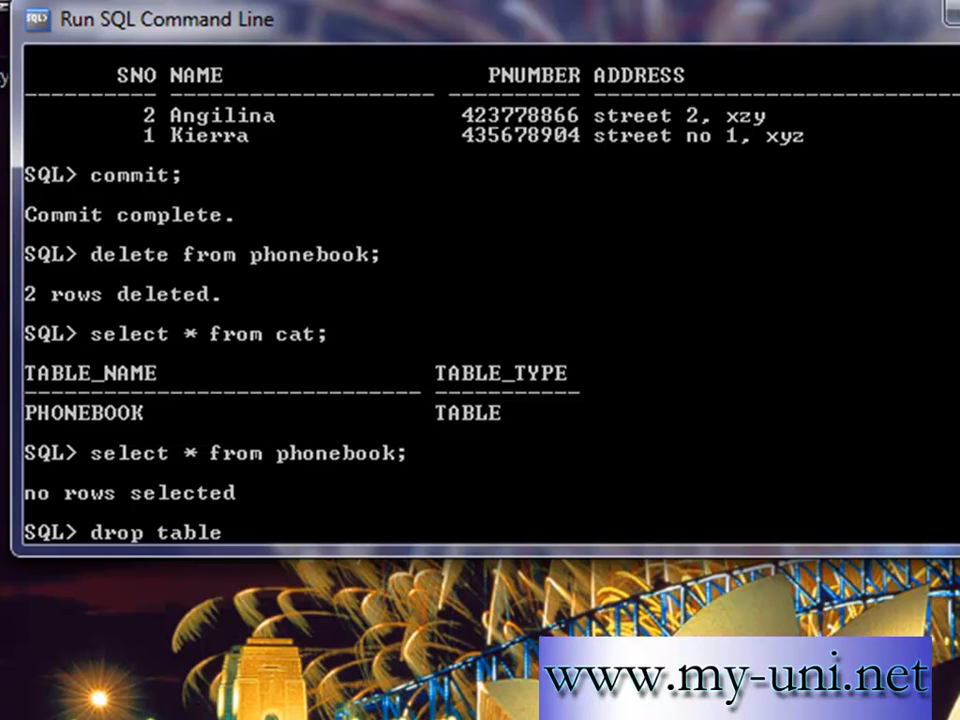
text(phone)
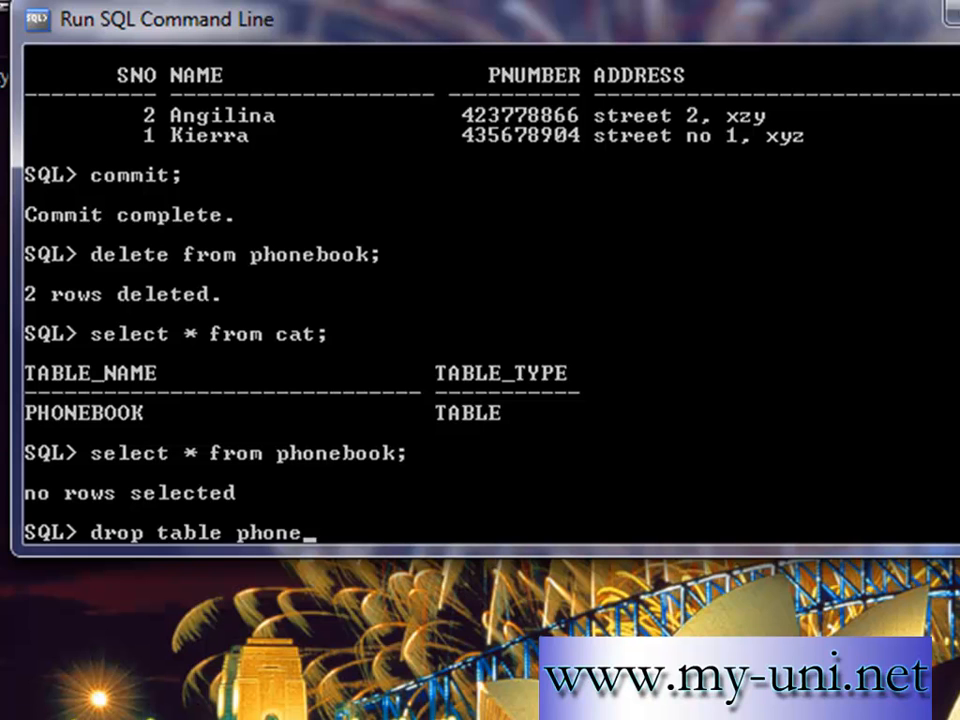
key(Return)
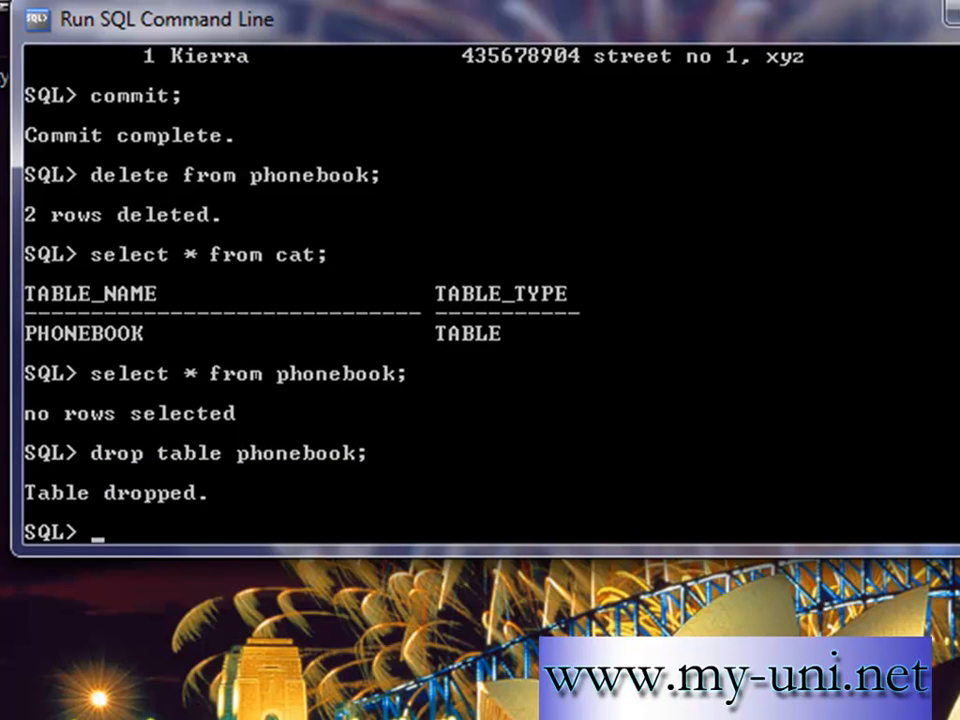
text(commit;)
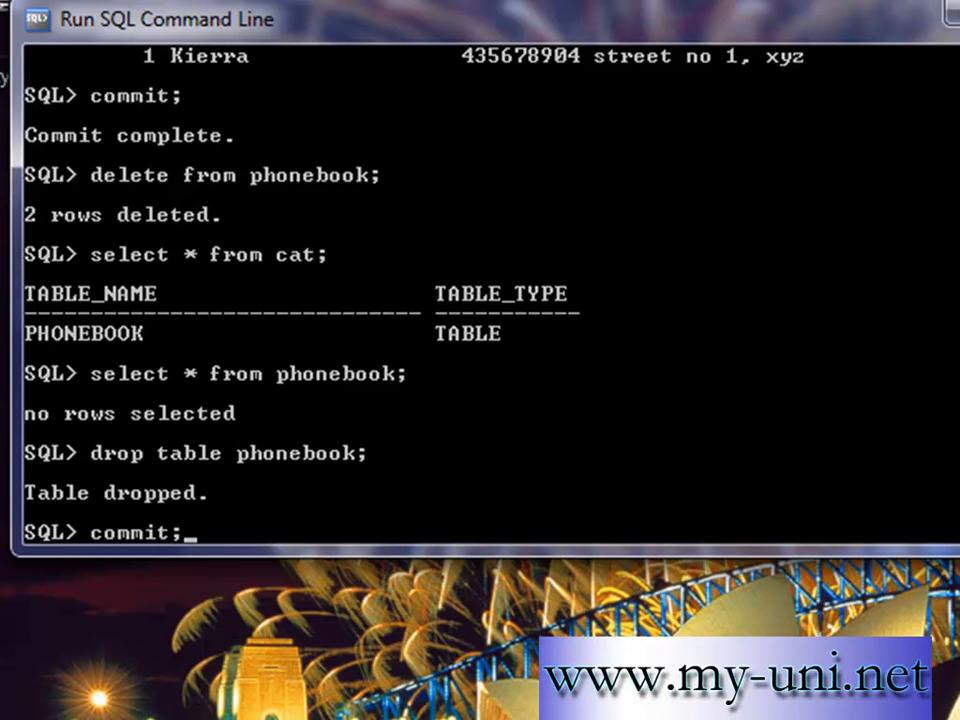